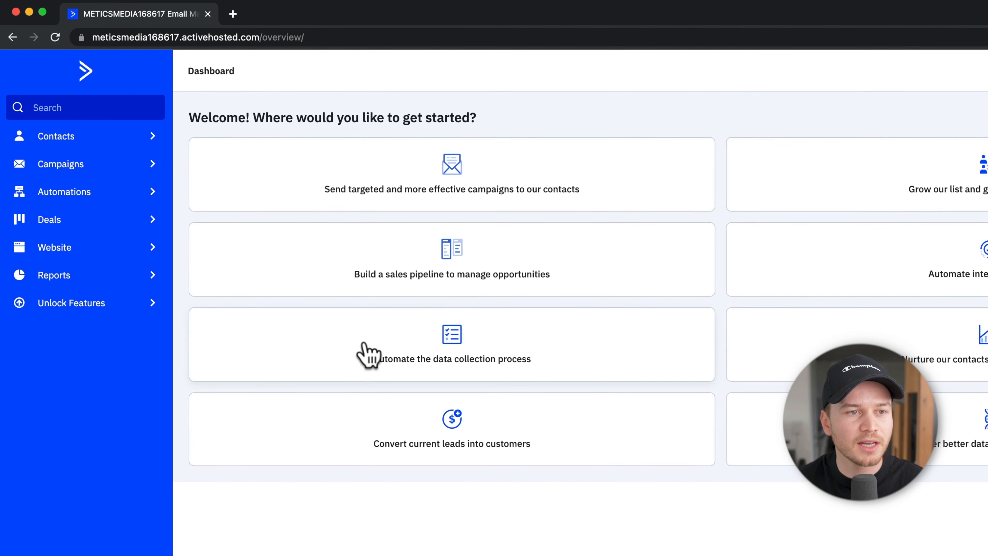
{"action": "mouse_move", "coordinate": [85, 135]}
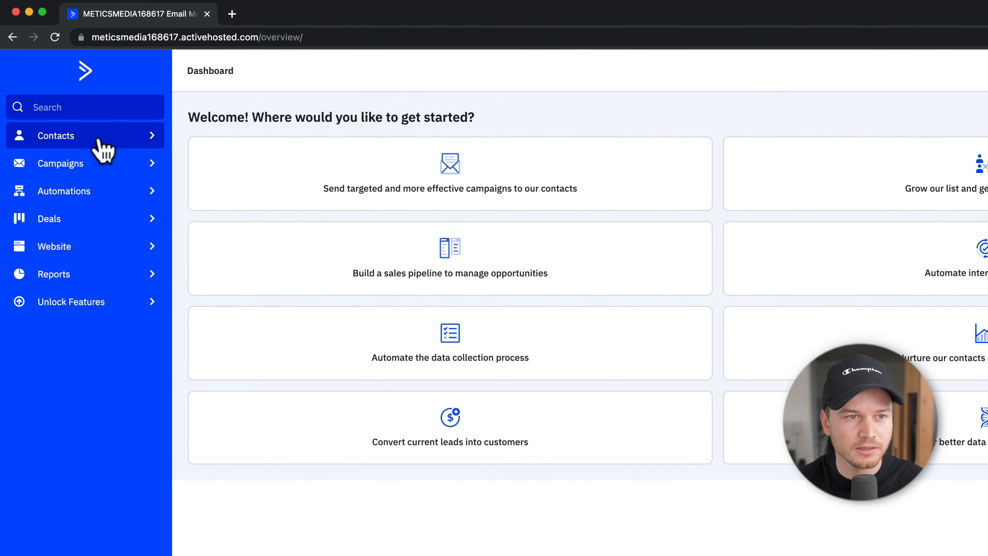
- Go to the Contacts page listing the single existing contact
{"action": "left_click", "coordinate": [56, 135]}
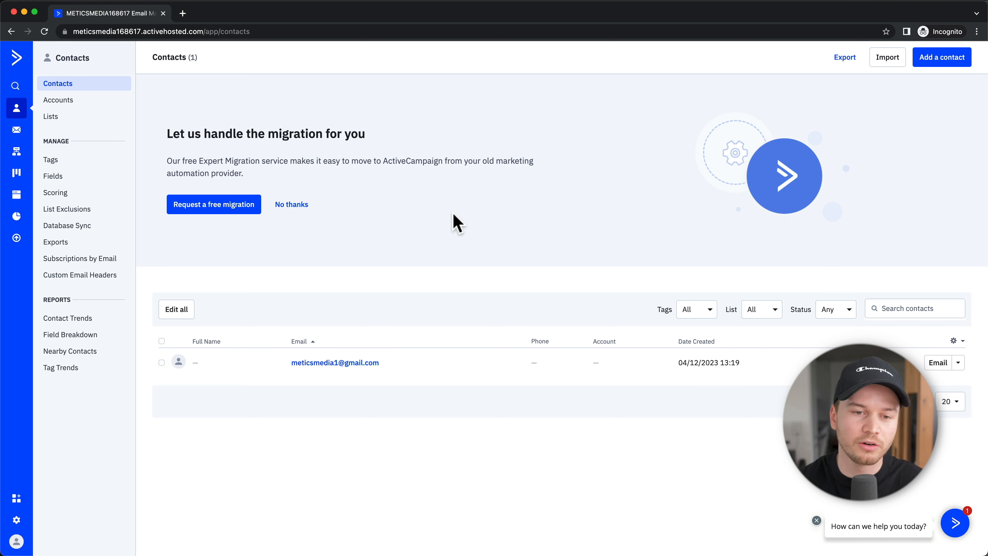
{"action": "mouse_move", "coordinate": [475, 408]}
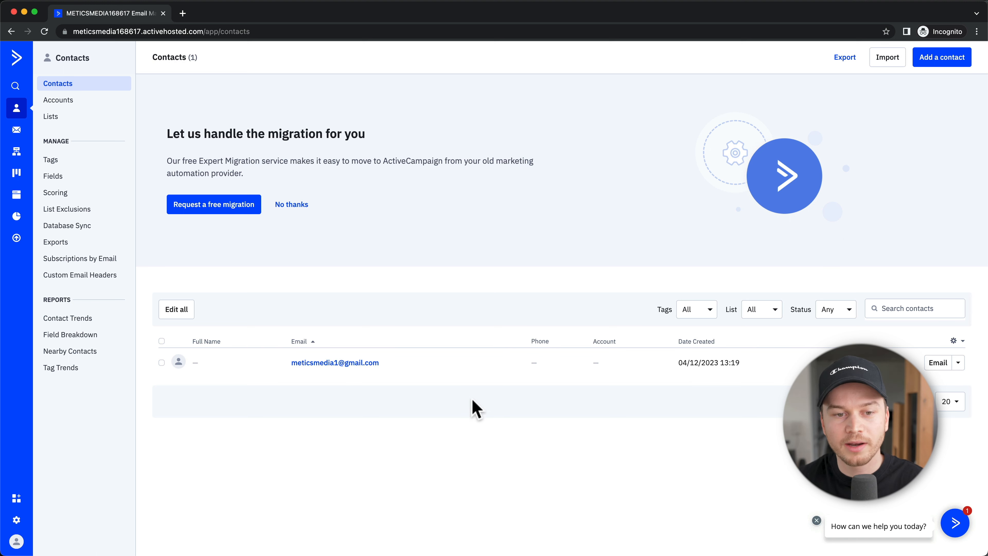
{"action": "mouse_move", "coordinate": [334, 362]}
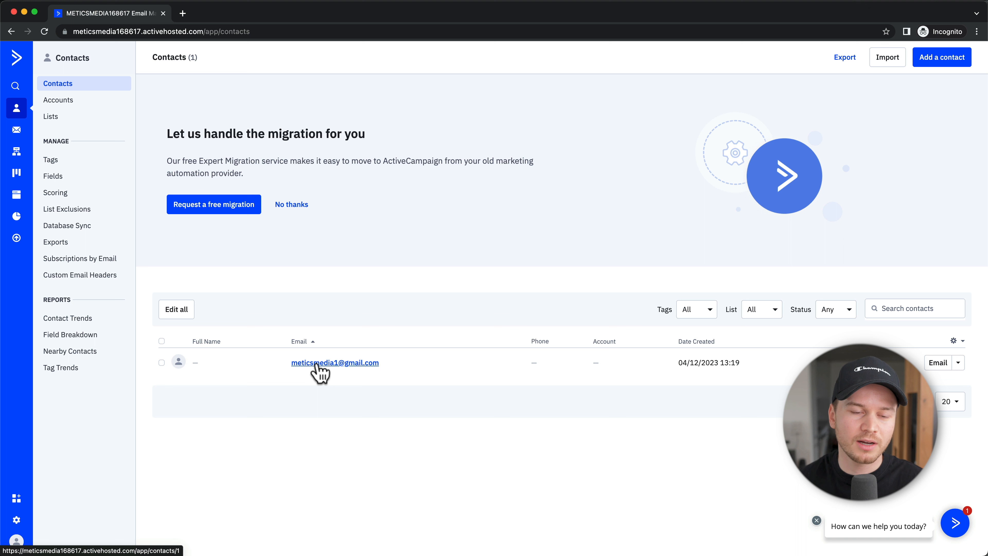
{"action": "mouse_move", "coordinate": [409, 375]}
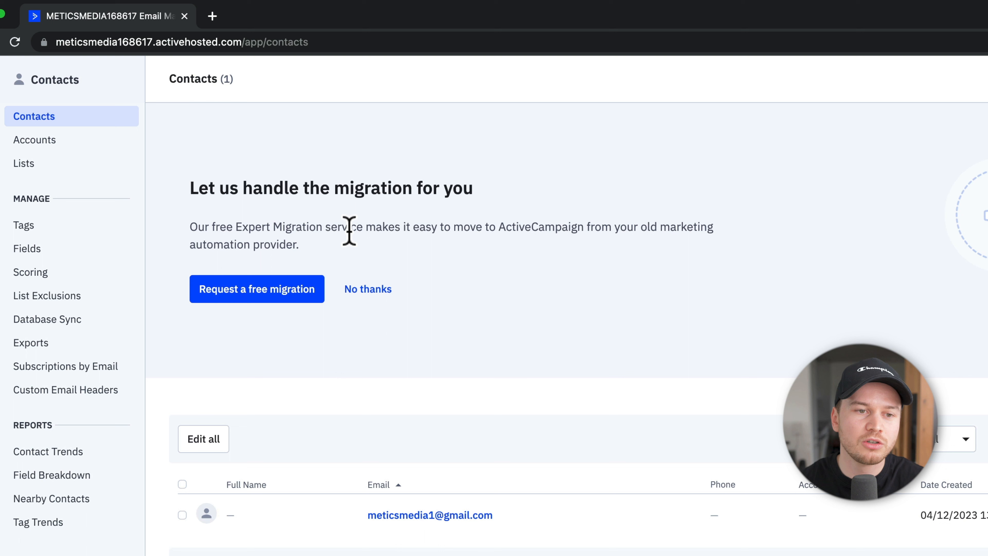
{"action": "mouse_move", "coordinate": [403, 379]}
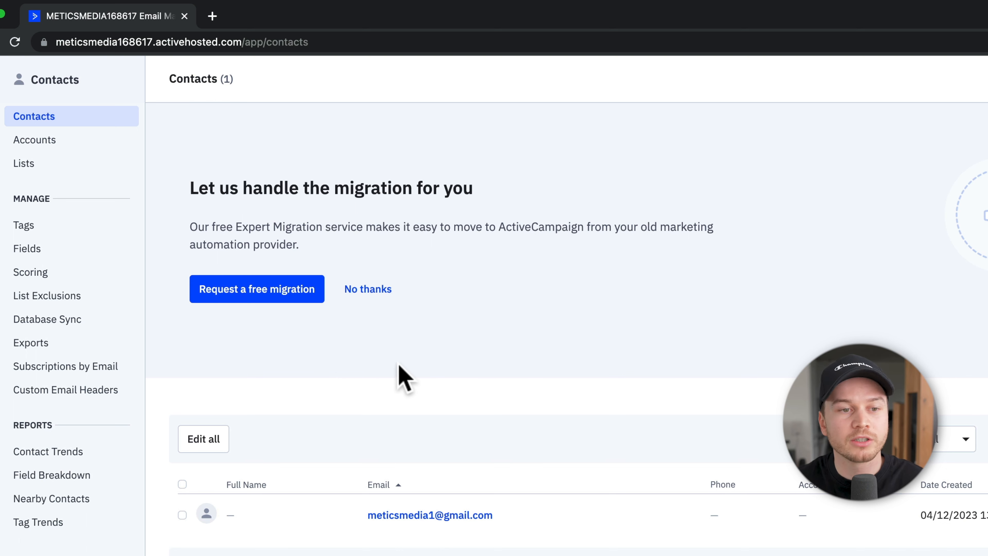
{"action": "mouse_move", "coordinate": [297, 309]}
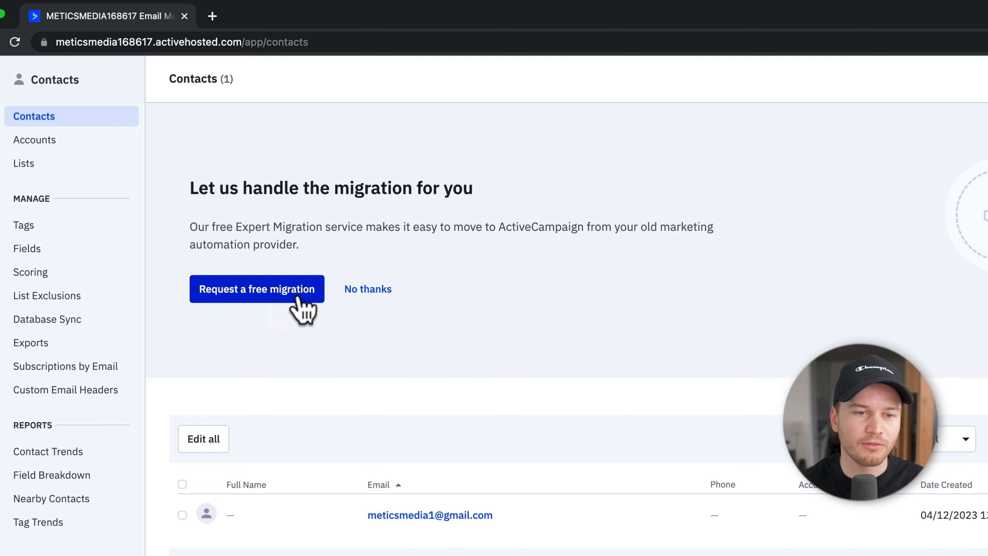
{"action": "mouse_move", "coordinate": [368, 289]}
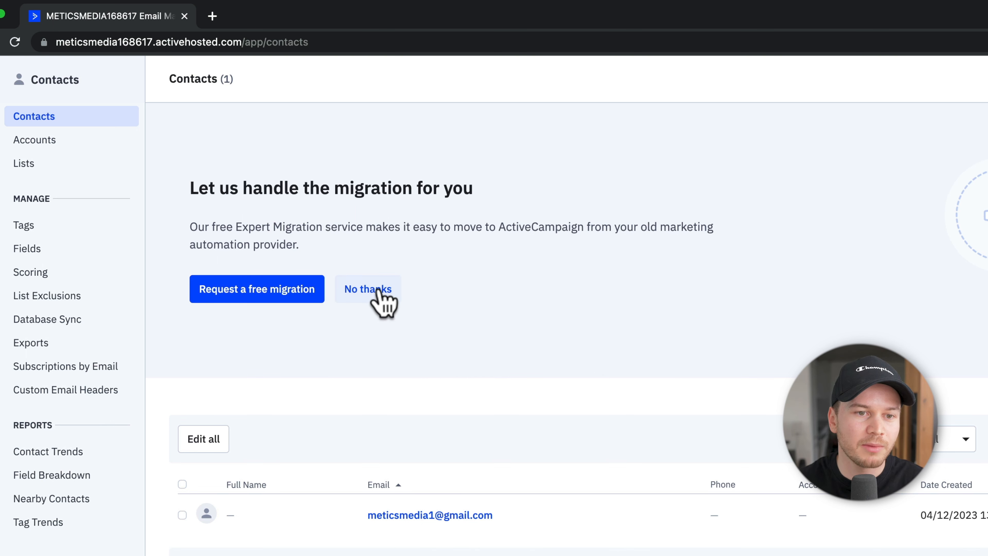
- Decline the free migration offer and view the Lists page with the Master Contact List
{"action": "left_click", "coordinate": [368, 289]}
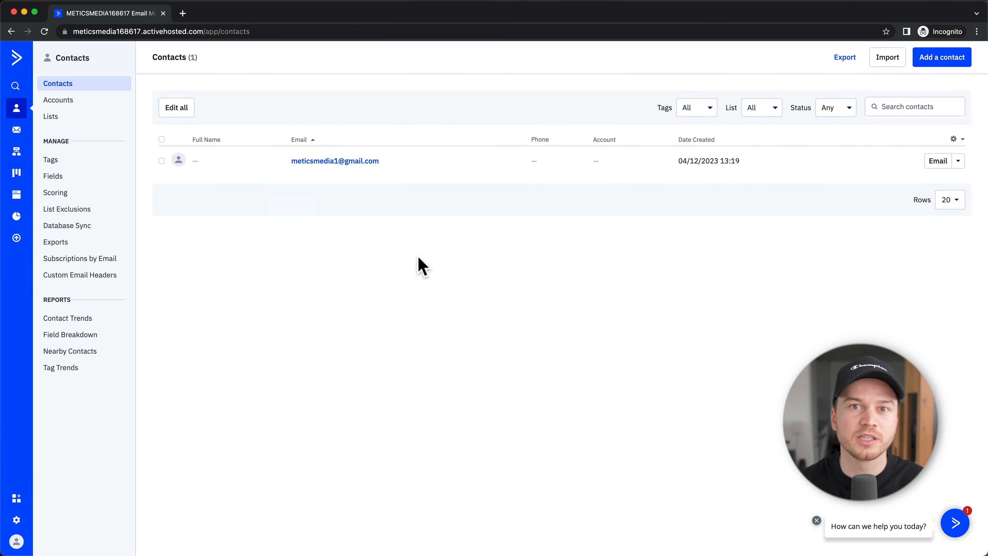
{"action": "mouse_move", "coordinate": [208, 258]}
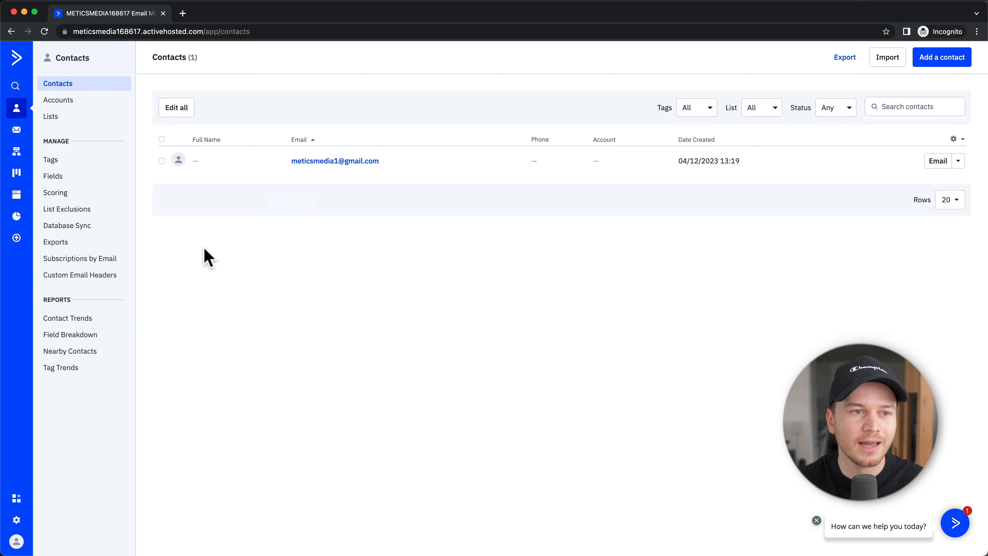
{"action": "left_click", "coordinate": [50, 116]}
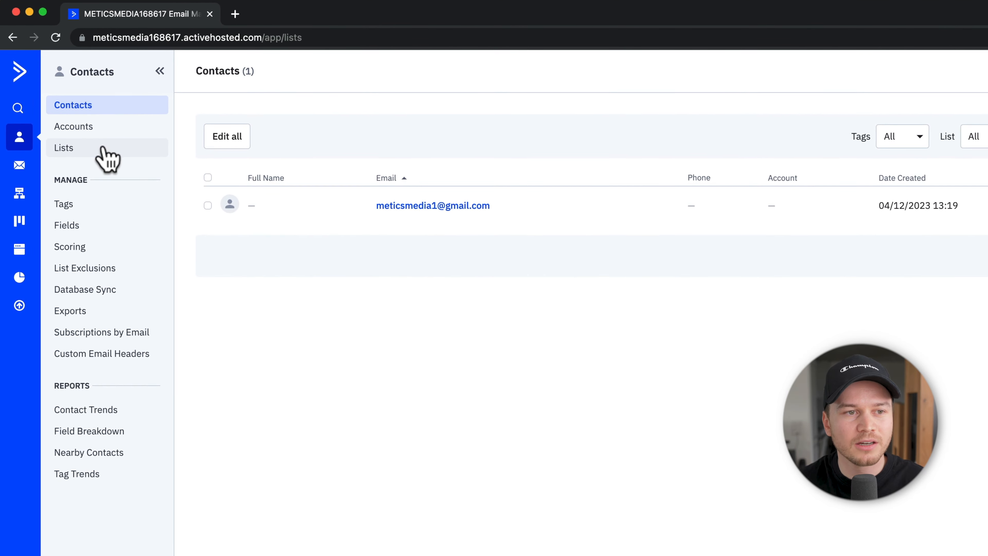
{"action": "left_click", "coordinate": [64, 148]}
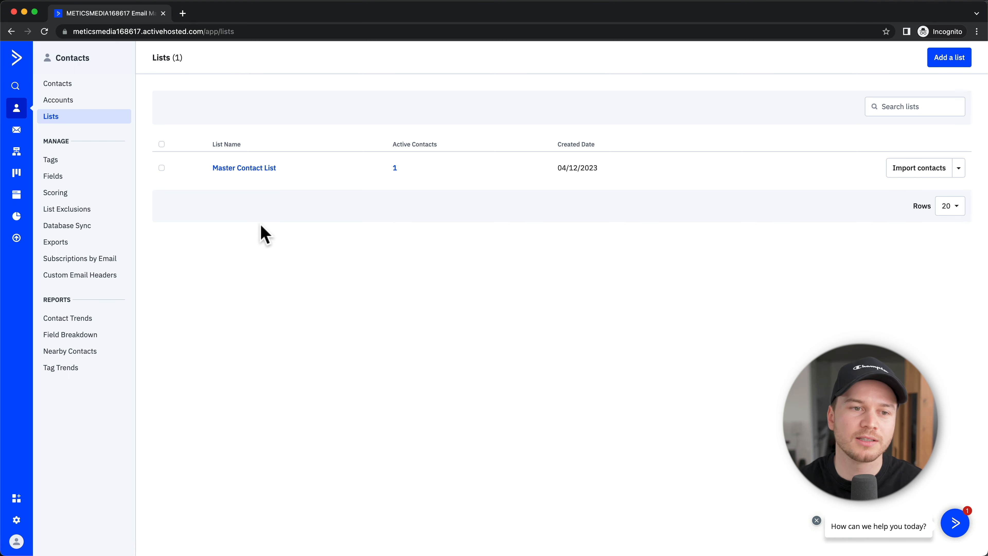
{"action": "mouse_move", "coordinate": [244, 168]}
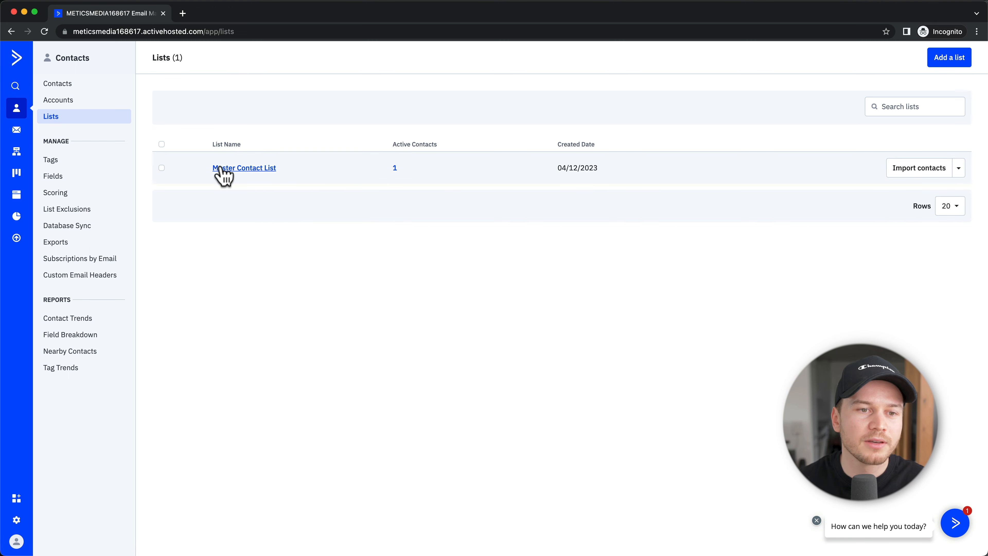
{"action": "mouse_move", "coordinate": [394, 168]}
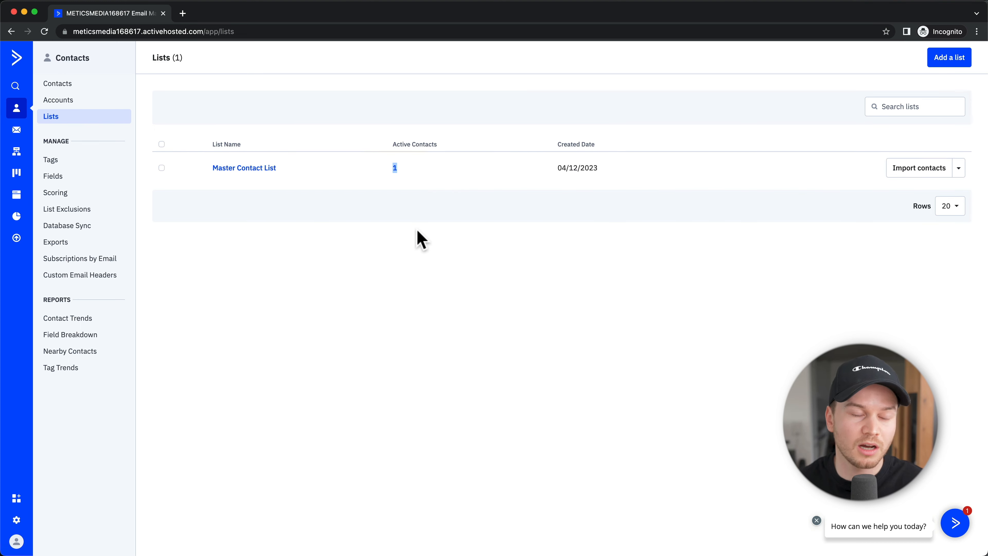
{"action": "mouse_move", "coordinate": [358, 259]}
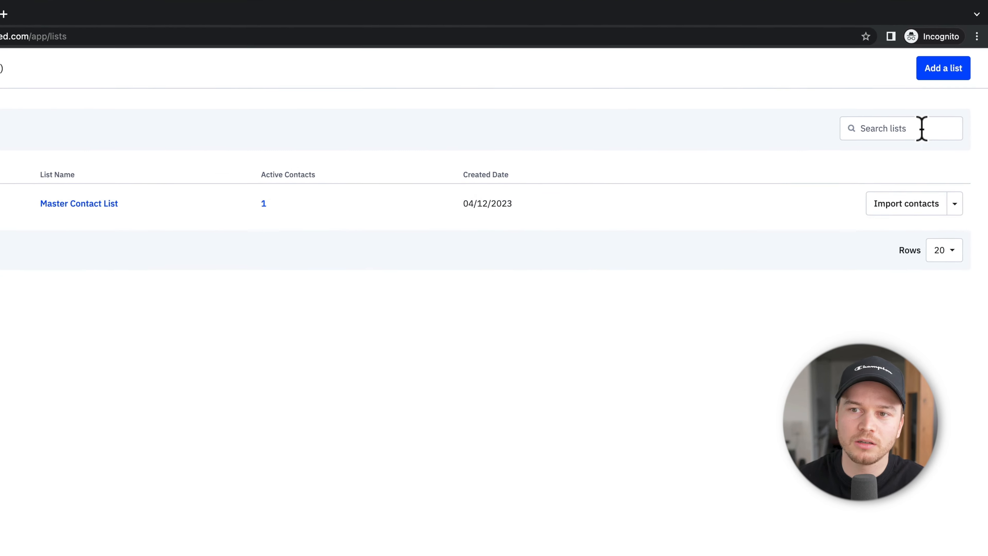
{"action": "left_click", "coordinate": [943, 68]}
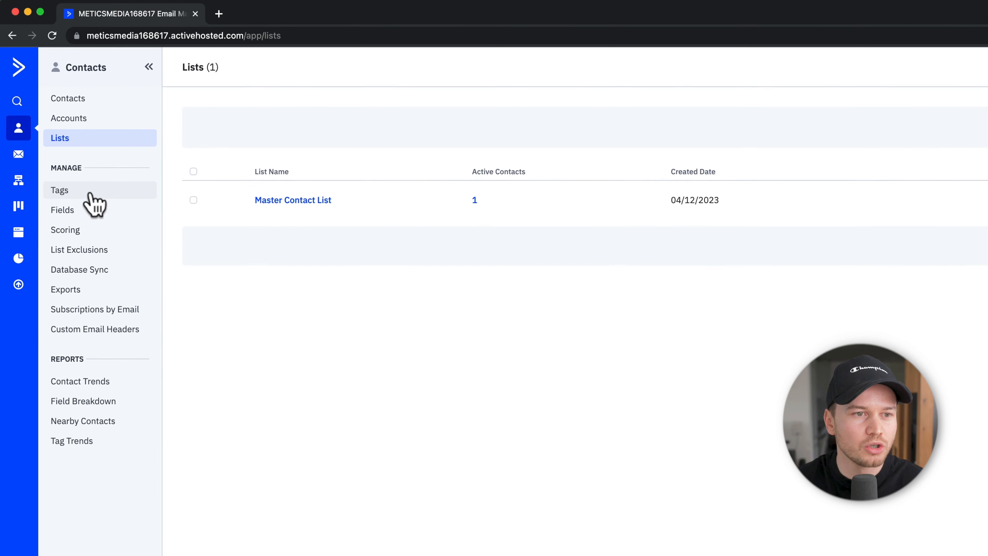
- In Manage Tags, create a new tag named 'email marketing'
{"action": "left_click", "coordinate": [60, 190]}
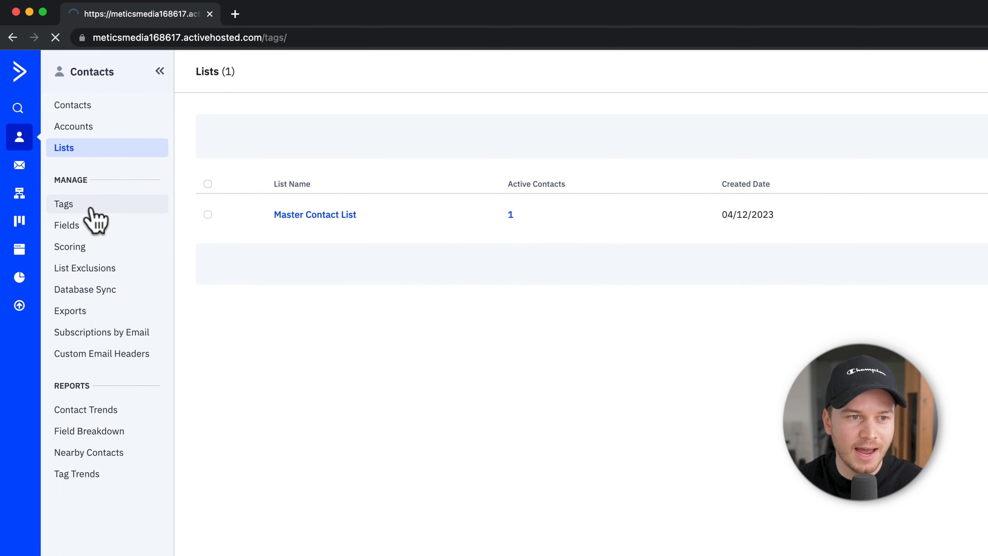
{"action": "left_click", "coordinate": [64, 204]}
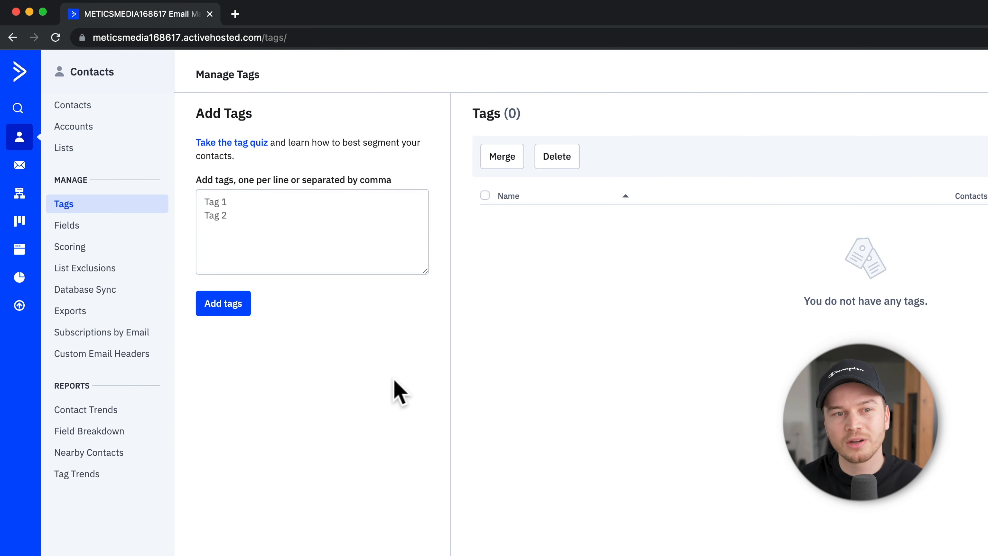
{"action": "left_click", "coordinate": [312, 231]}
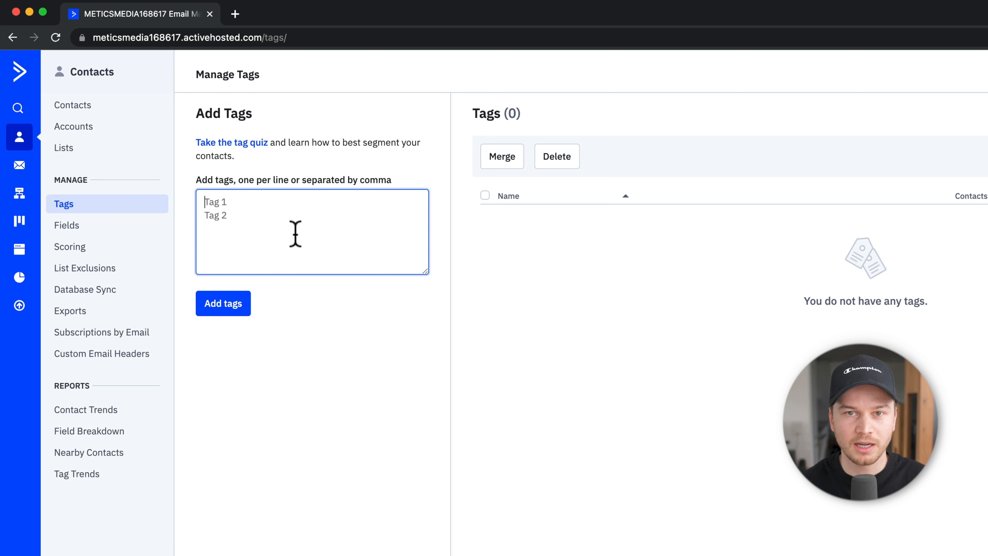
{"action": "type", "text": "e"}
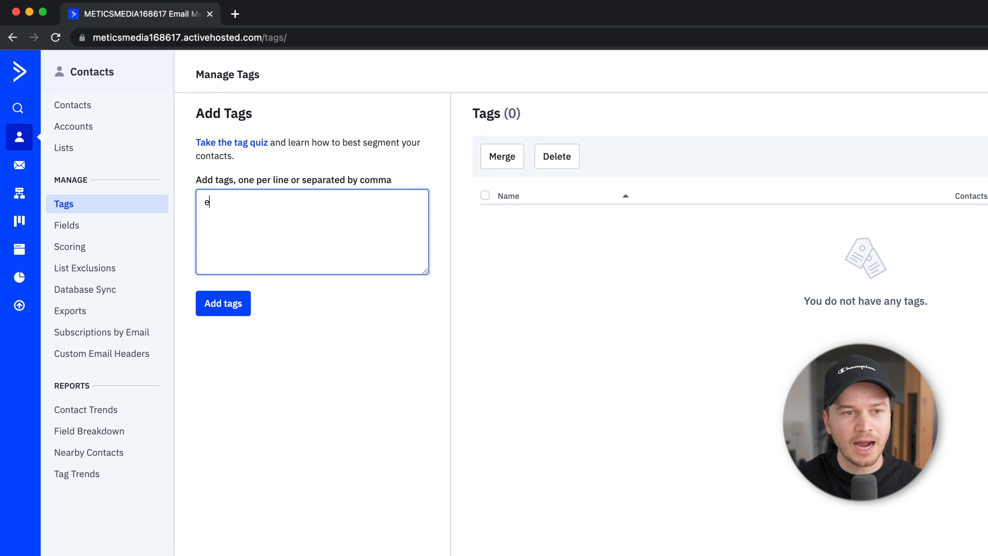
{"action": "type", "text": "mail me"}
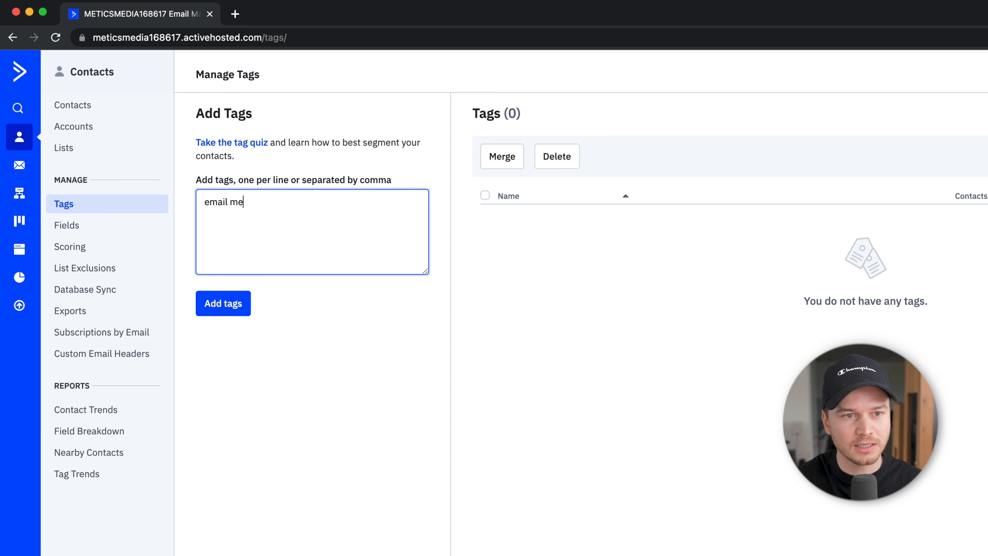
{"action": "type", "text": "rketing"}
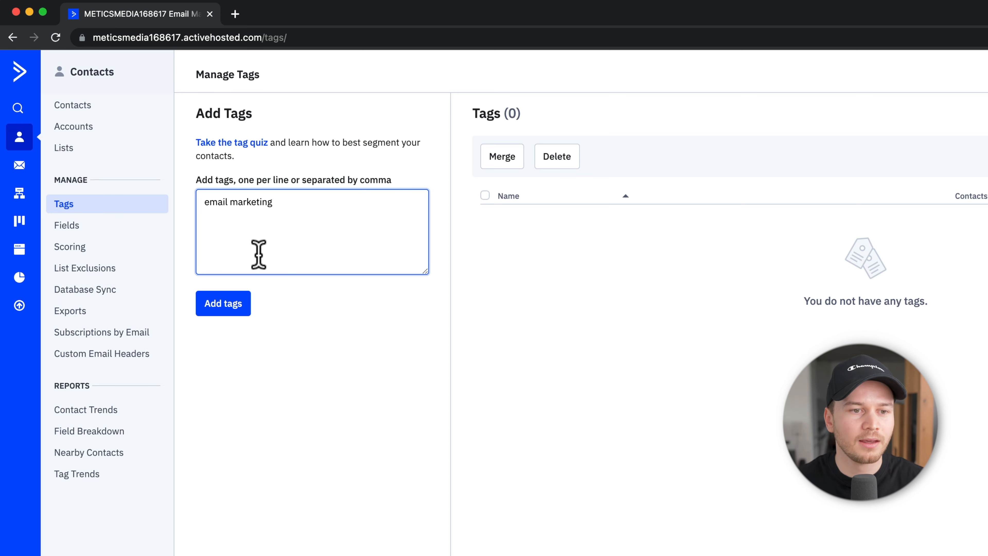
{"action": "left_click", "coordinate": [222, 303]}
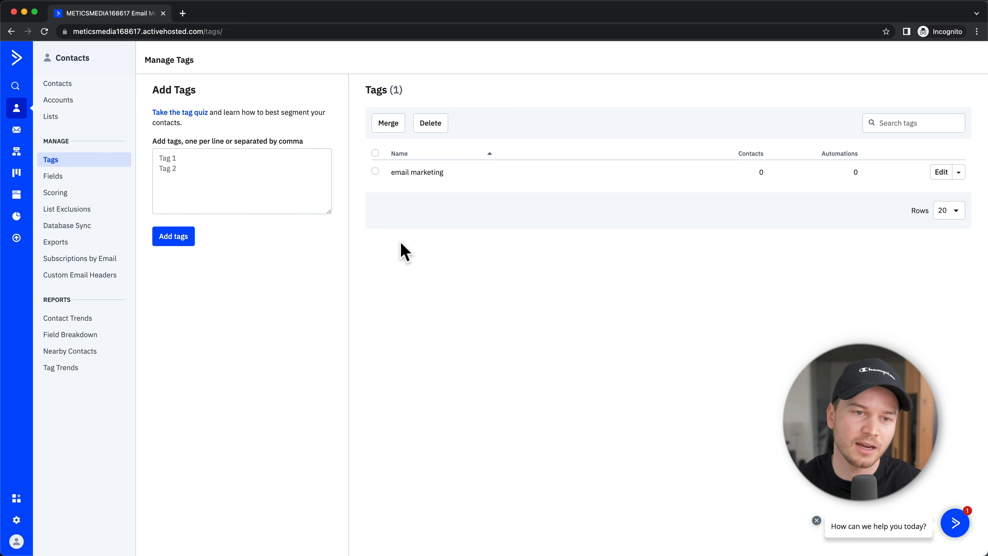
{"action": "key", "text": "ctrl+plus"}
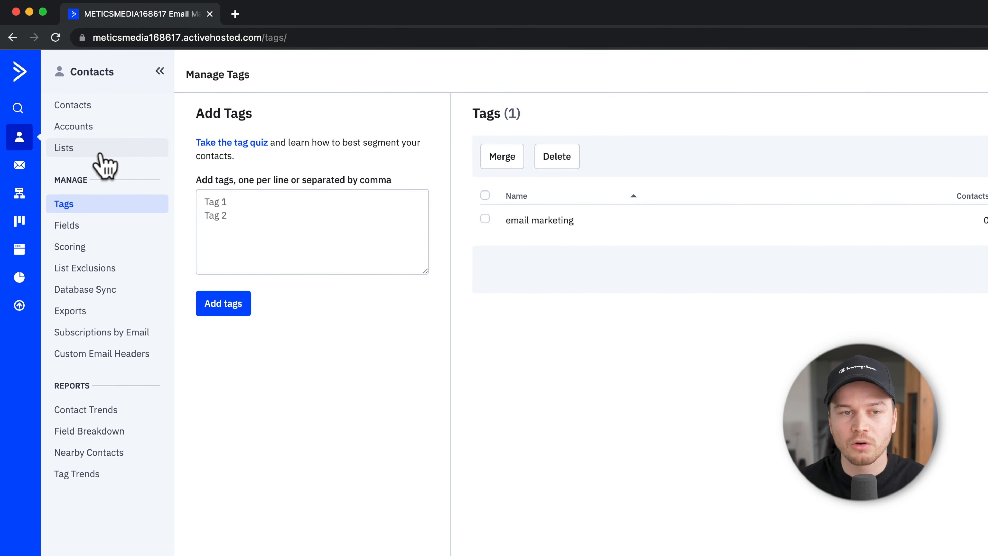
- Return to the Lists page showing Master Contact List with one active contact
{"action": "left_click", "coordinate": [62, 147]}
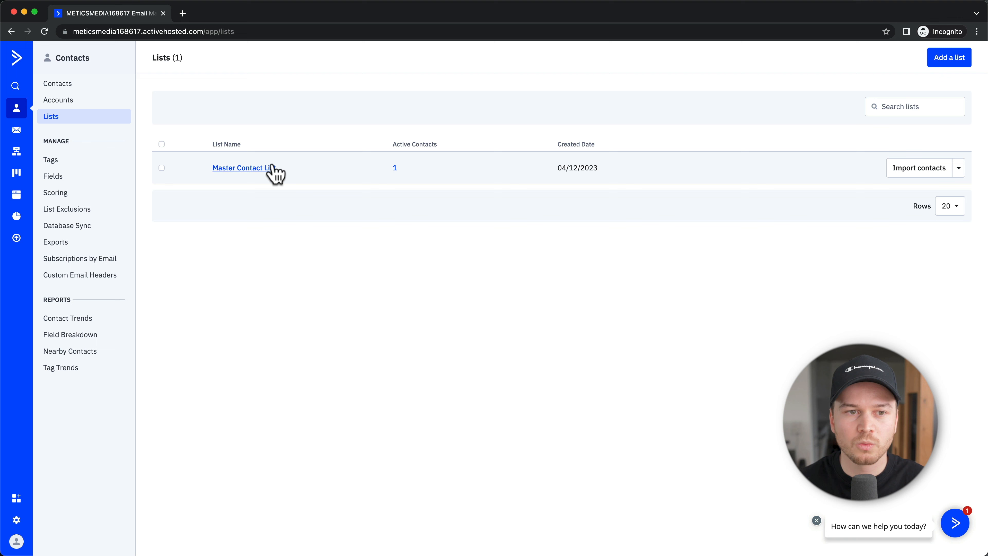
{"action": "mouse_move", "coordinate": [292, 175]}
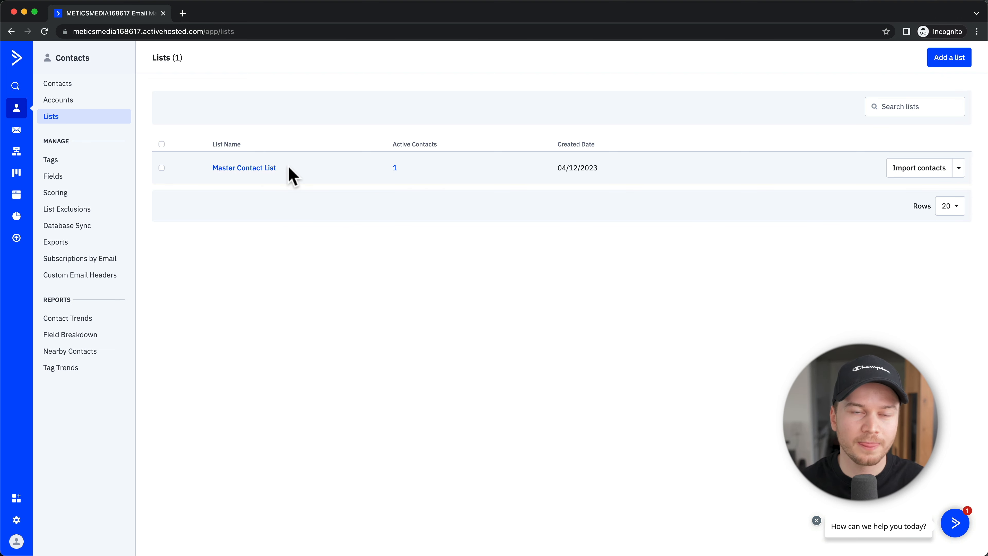
{"action": "mouse_move", "coordinate": [99, 153]}
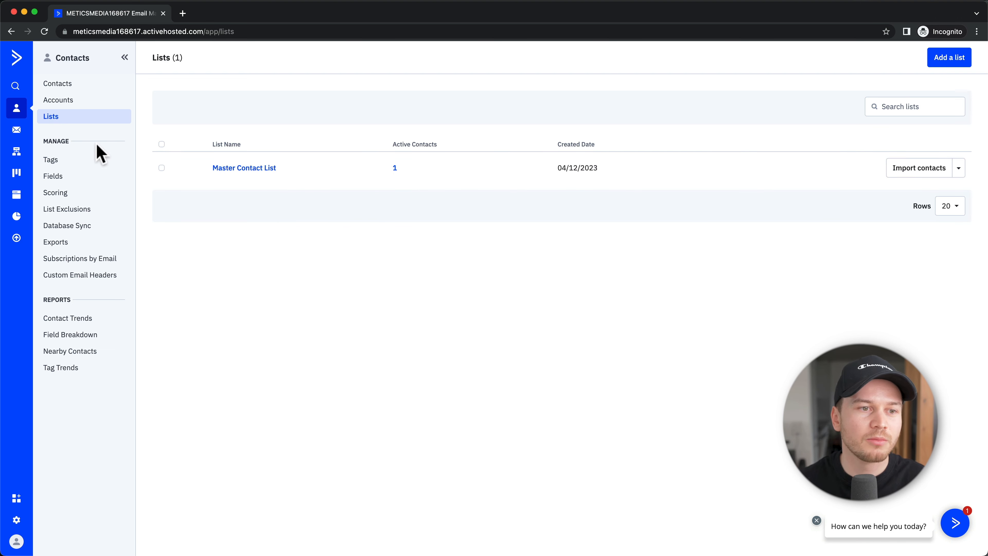
{"action": "mouse_move", "coordinate": [80, 177]}
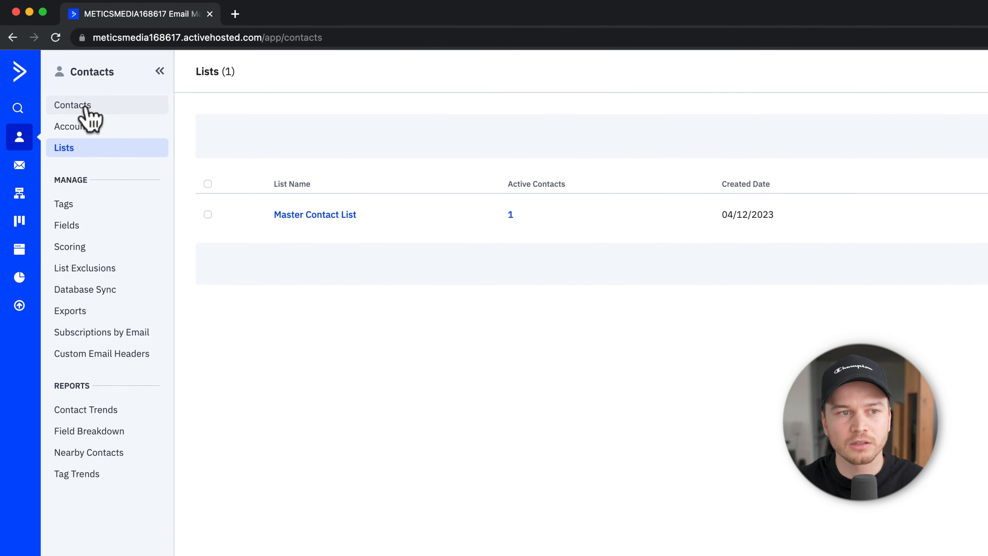
- From the contacts list, cancel the Add a Contact dialog and go to Import Contacts
{"action": "left_click", "coordinate": [72, 105]}
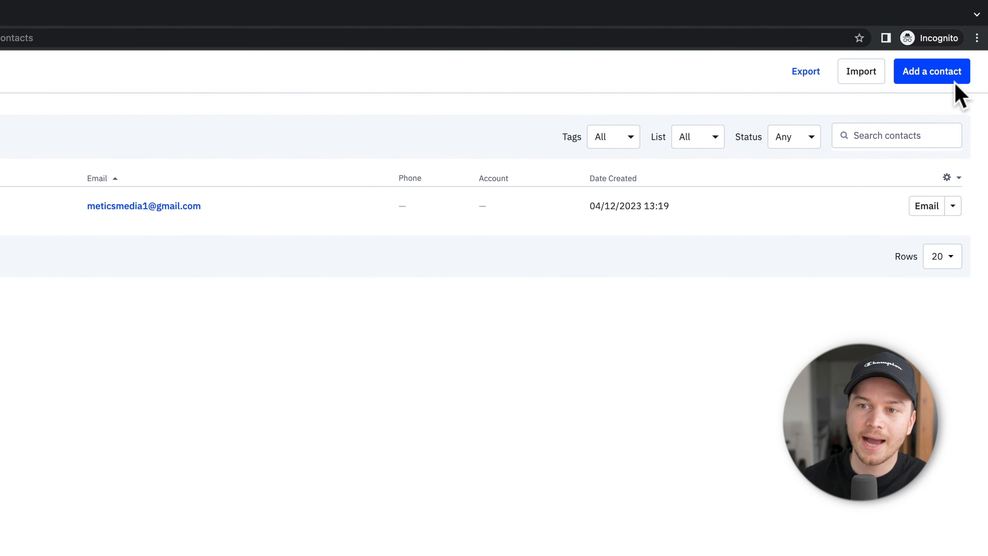
{"action": "mouse_move", "coordinate": [861, 71]}
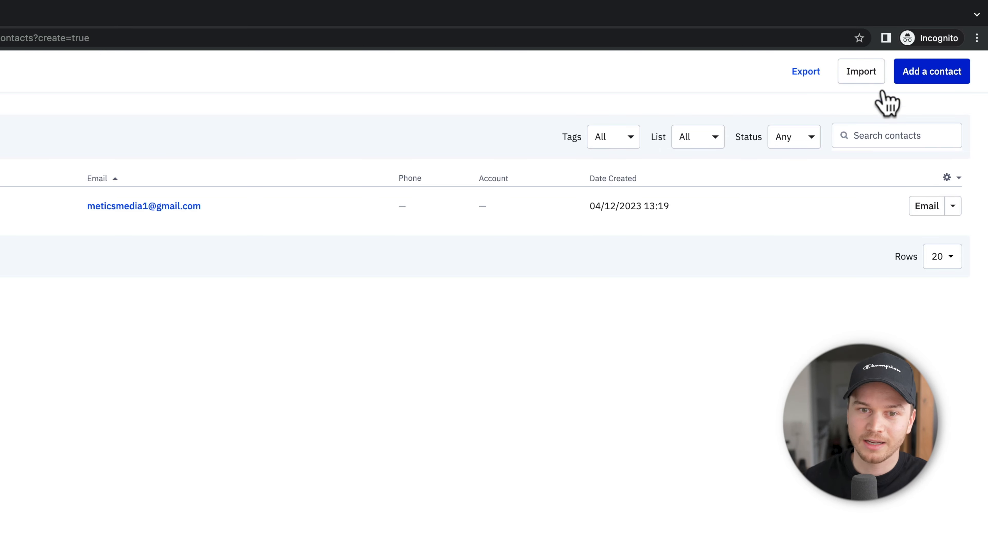
{"action": "left_click", "coordinate": [932, 71]}
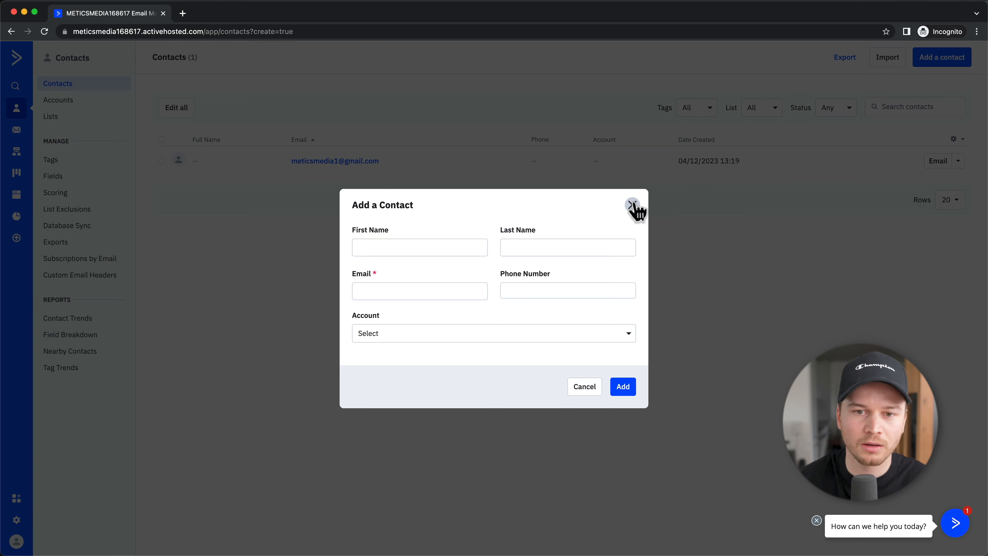
{"action": "left_click", "coordinate": [636, 206]}
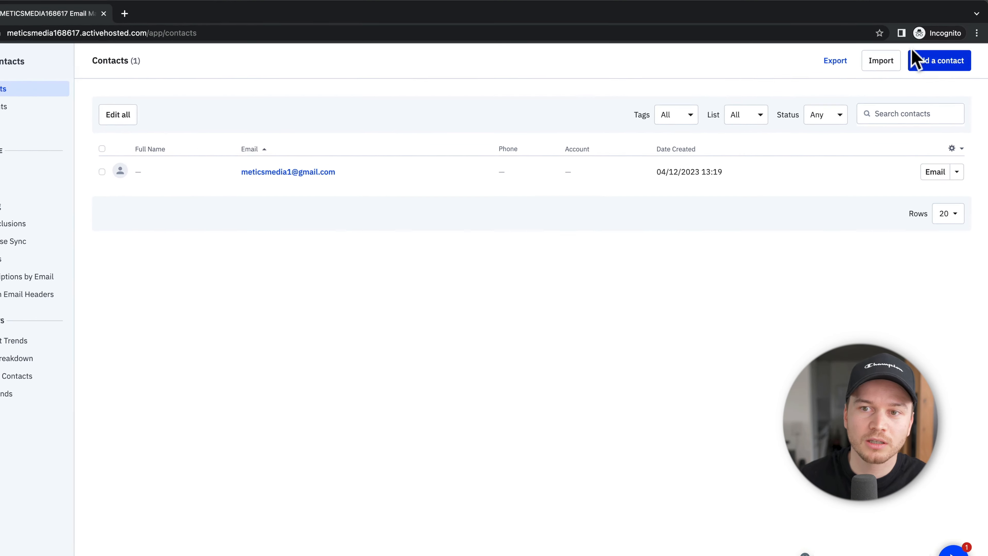
{"action": "left_click", "coordinate": [881, 61]}
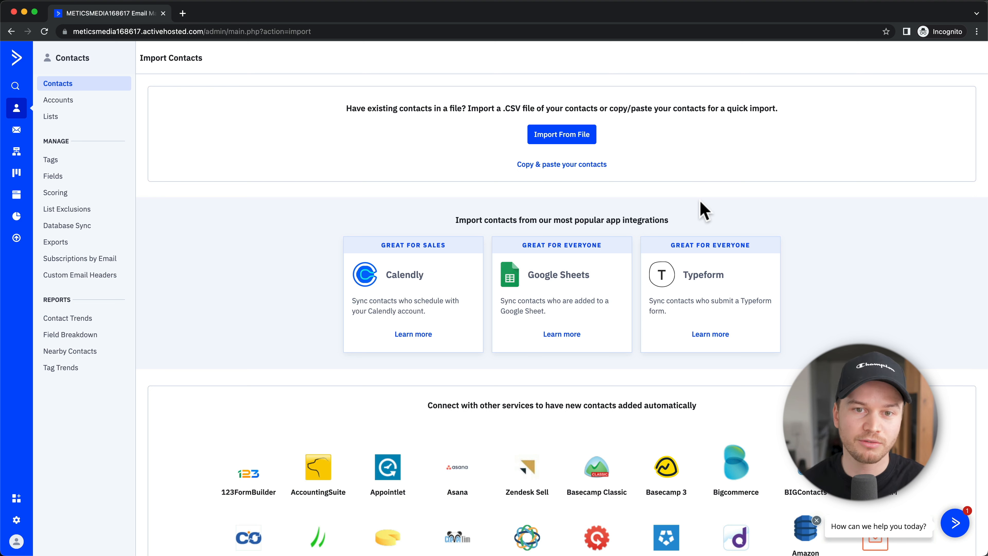
{"action": "mouse_move", "coordinate": [714, 140]}
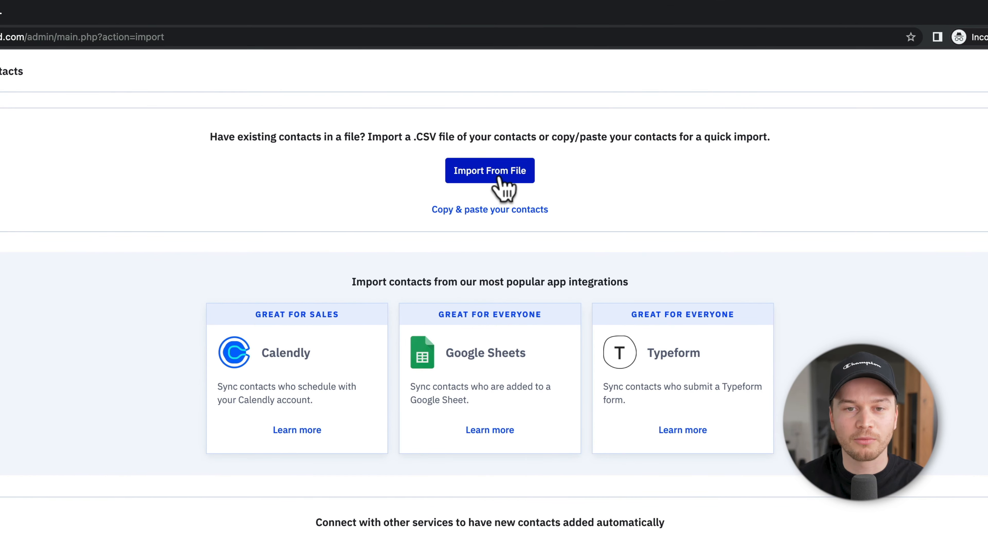
- Upload example_list_file CSV from the tutorial folder as the import source
{"action": "left_click", "coordinate": [490, 170]}
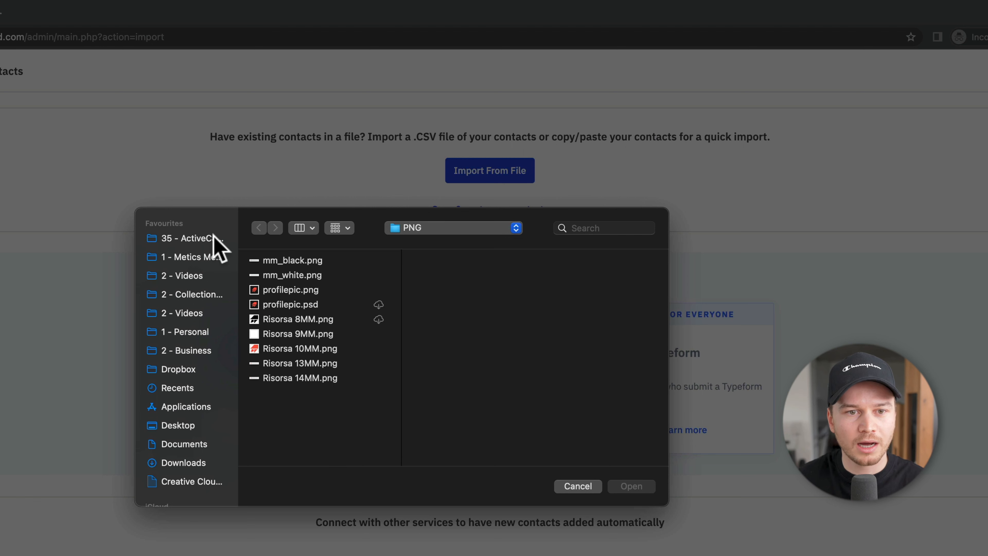
{"action": "left_click", "coordinate": [191, 239]}
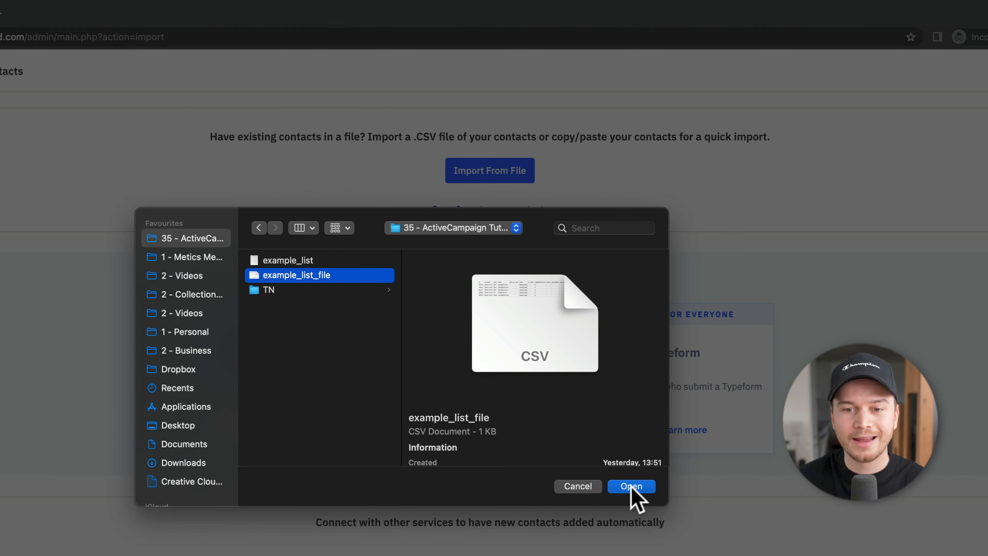
{"action": "left_click", "coordinate": [631, 486]}
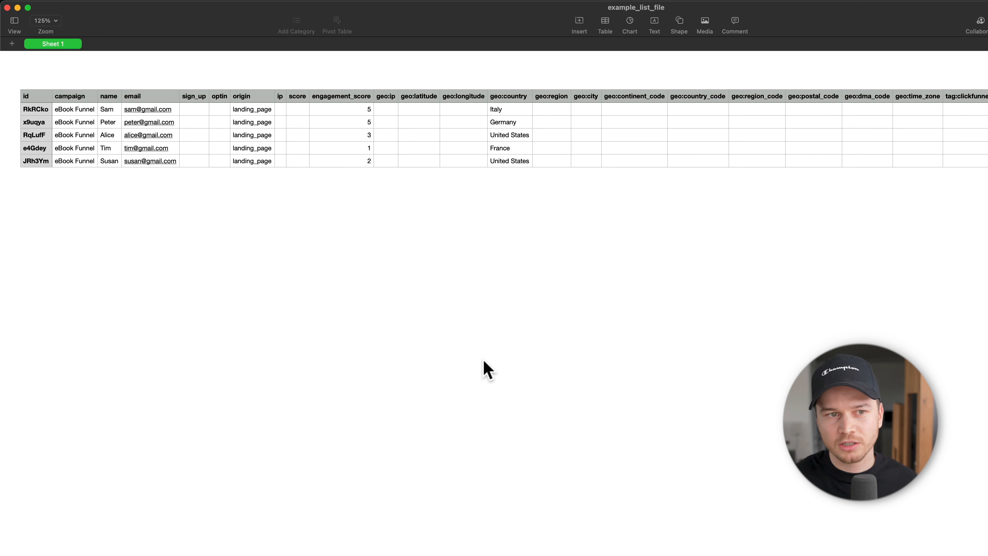
{"action": "mouse_move", "coordinate": [174, 119]}
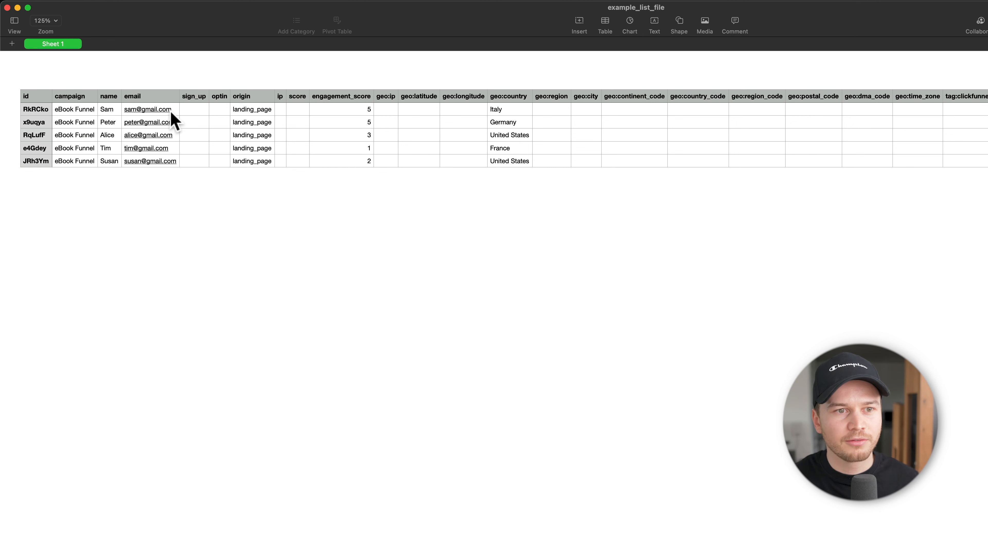
{"action": "mouse_move", "coordinate": [104, 119]}
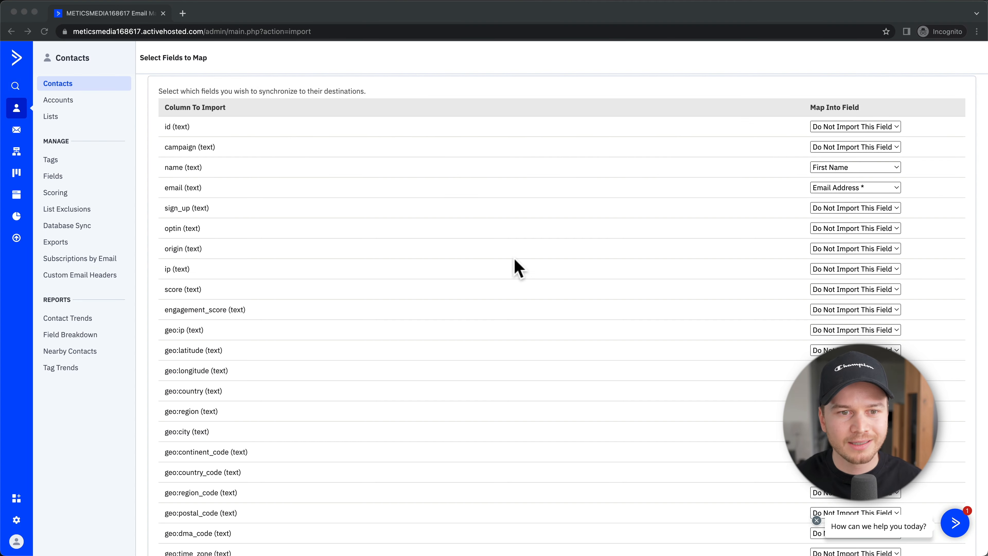
{"action": "mouse_move", "coordinate": [514, 301]}
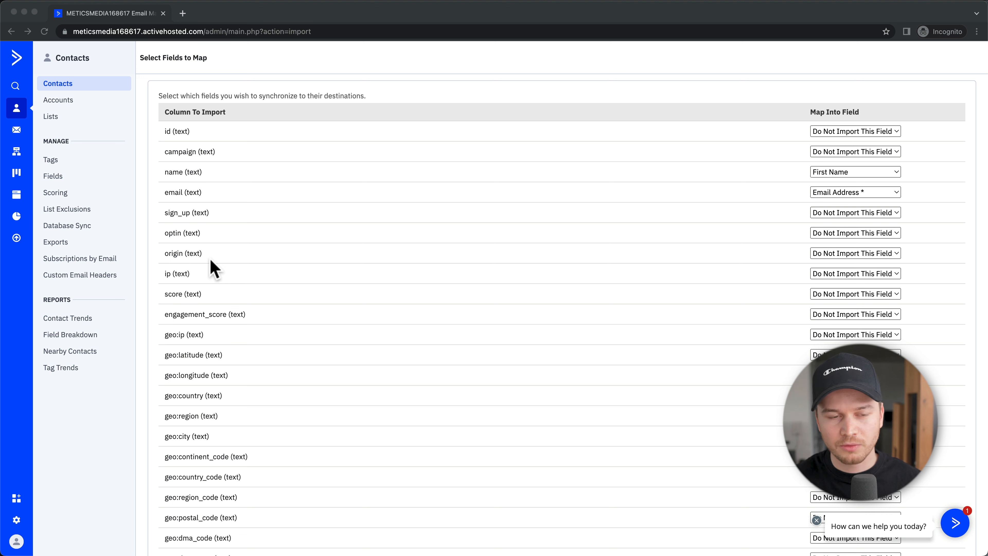
{"action": "mouse_move", "coordinate": [575, 301]}
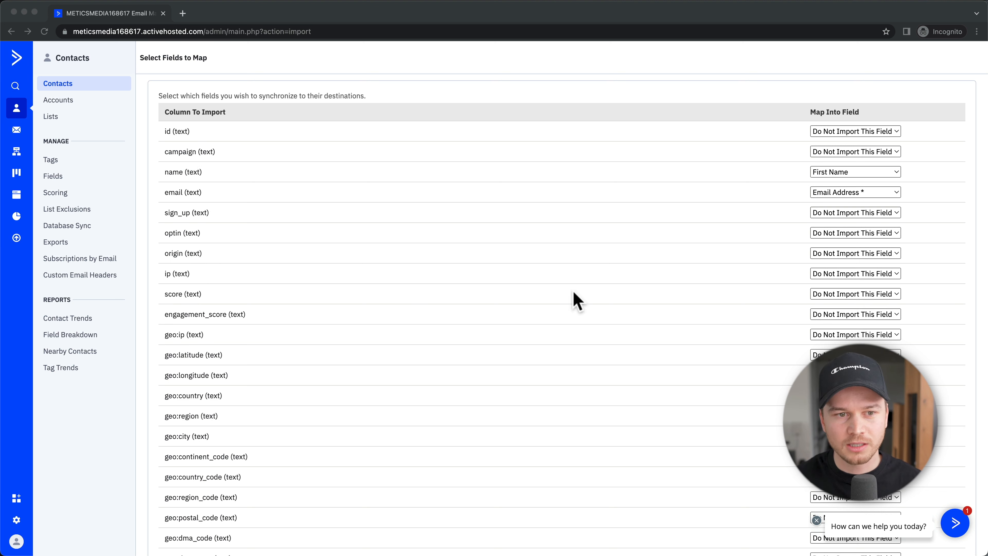
{"action": "mouse_move", "coordinate": [385, 245]}
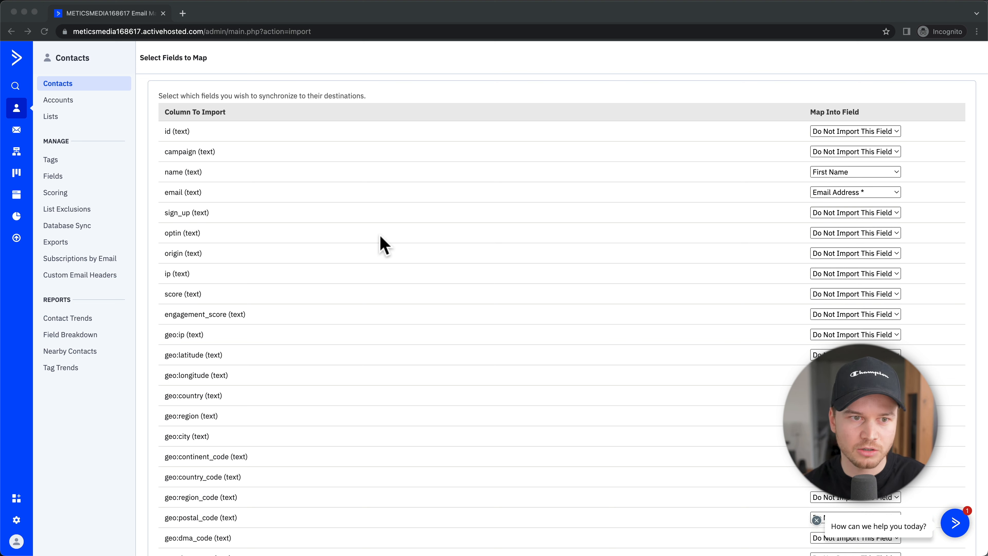
{"action": "mouse_move", "coordinate": [186, 152]}
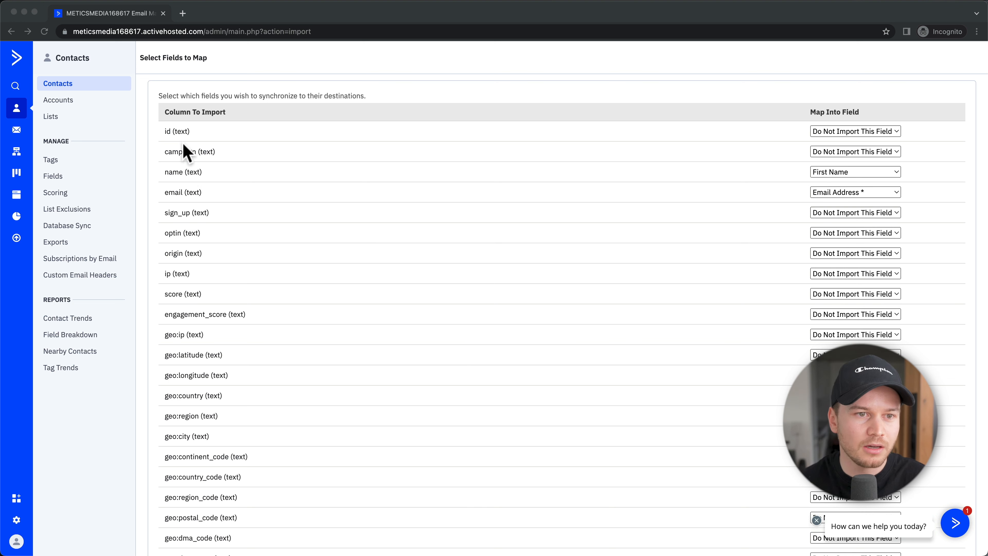
{"action": "mouse_move", "coordinate": [513, 188]}
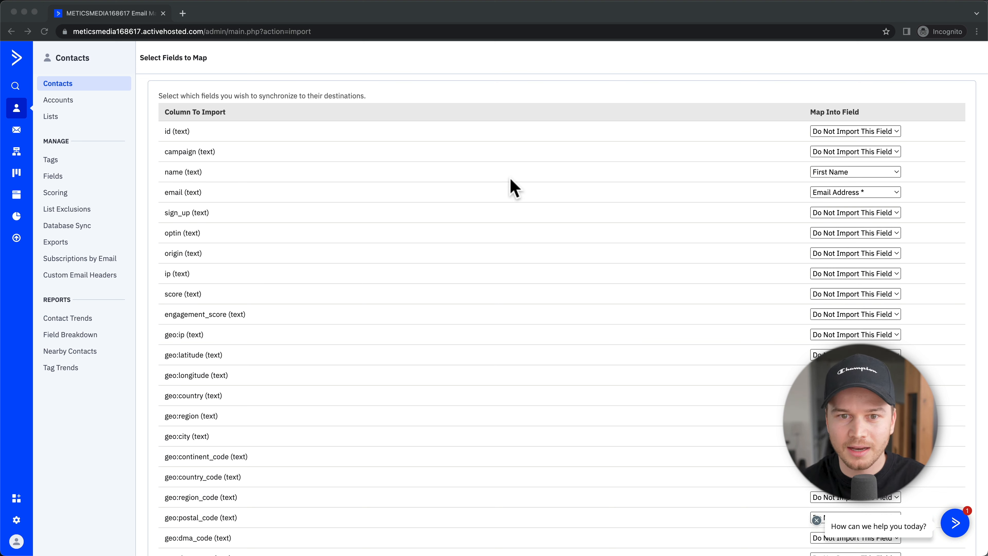
{"action": "mouse_move", "coordinate": [306, 183]}
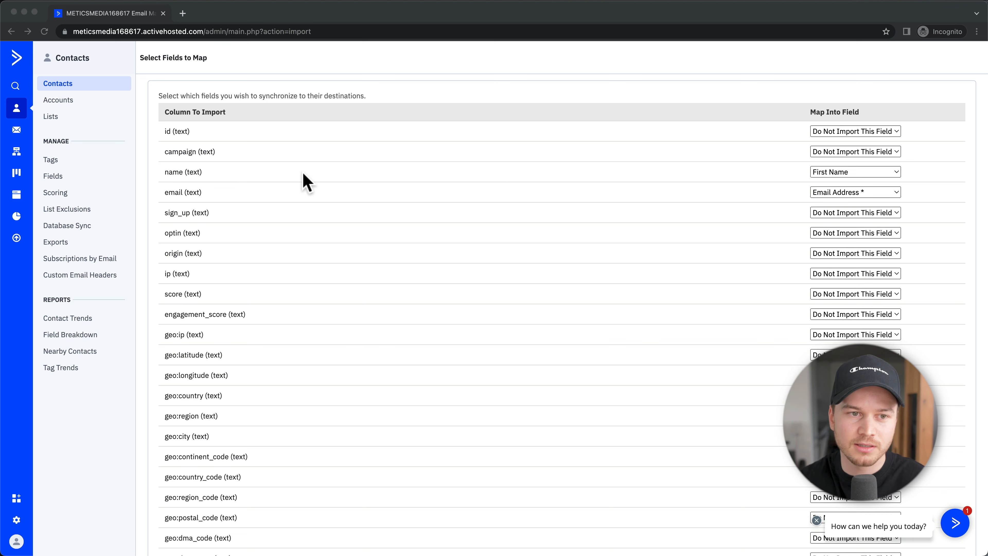
{"action": "mouse_move", "coordinate": [315, 178]}
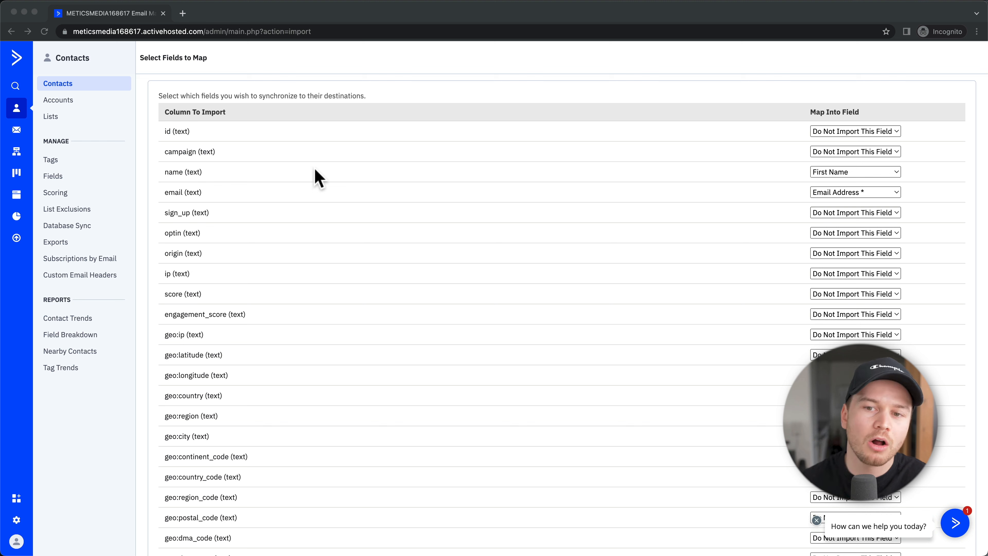
{"action": "mouse_move", "coordinate": [221, 175]}
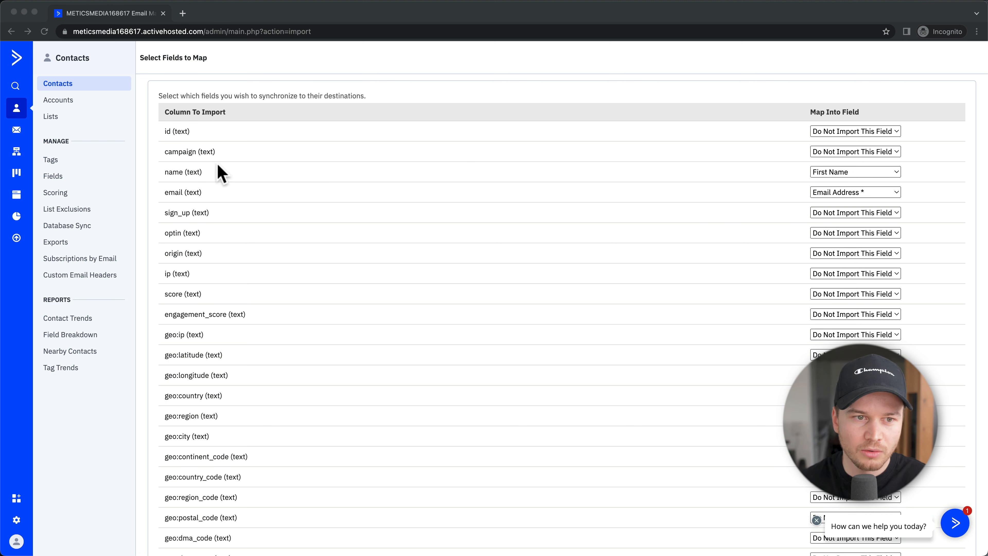
- Map the file's name column to the First Name field
{"action": "left_click", "coordinate": [855, 172]}
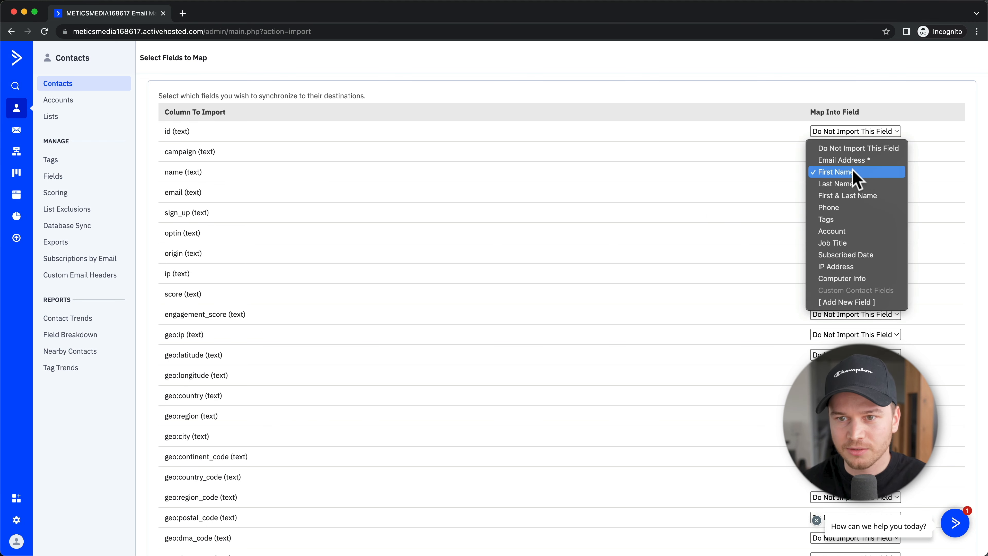
{"action": "left_click", "coordinate": [834, 171]}
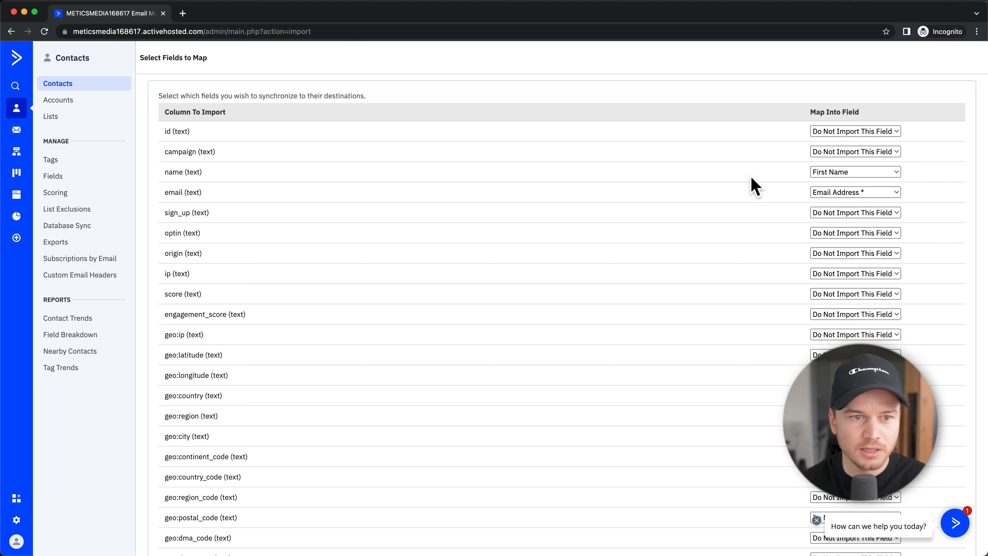
{"action": "mouse_move", "coordinate": [839, 195]}
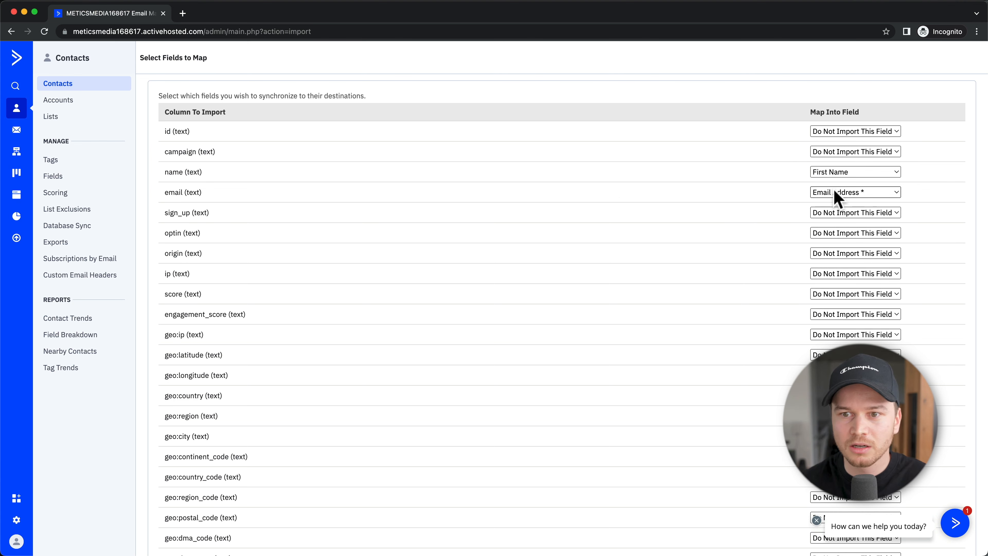
{"action": "mouse_move", "coordinate": [779, 231]}
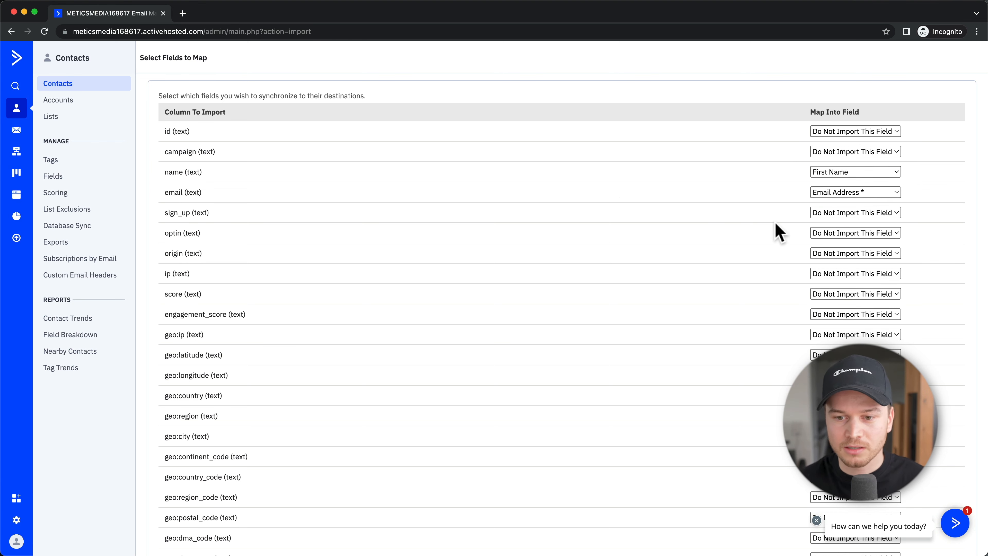
- Set the custom:birthdate and last_update columns to Do Not Import This Field
{"action": "scroll", "scroll_direction": "down", "scroll_amount": 3}
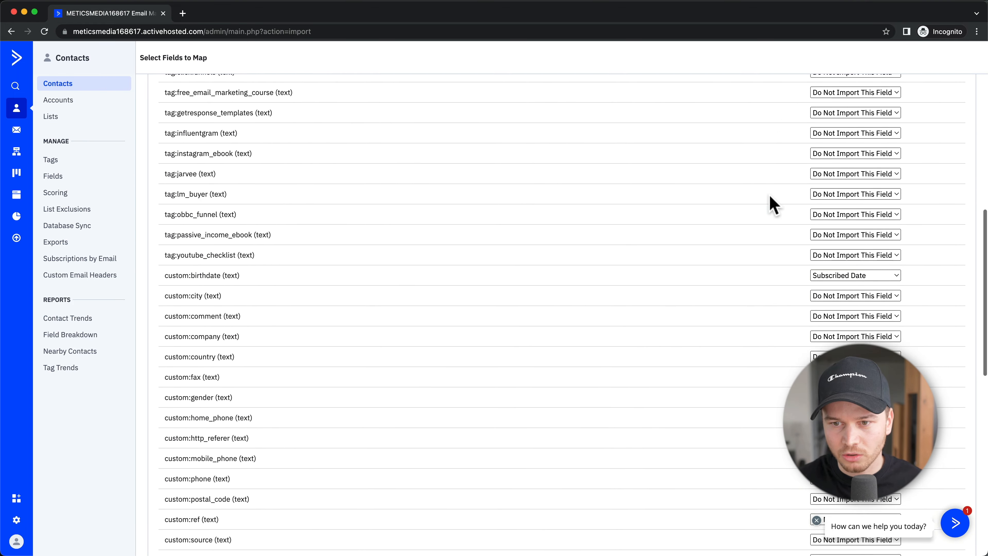
{"action": "scroll", "scroll_direction": "down", "scroll_amount": 3}
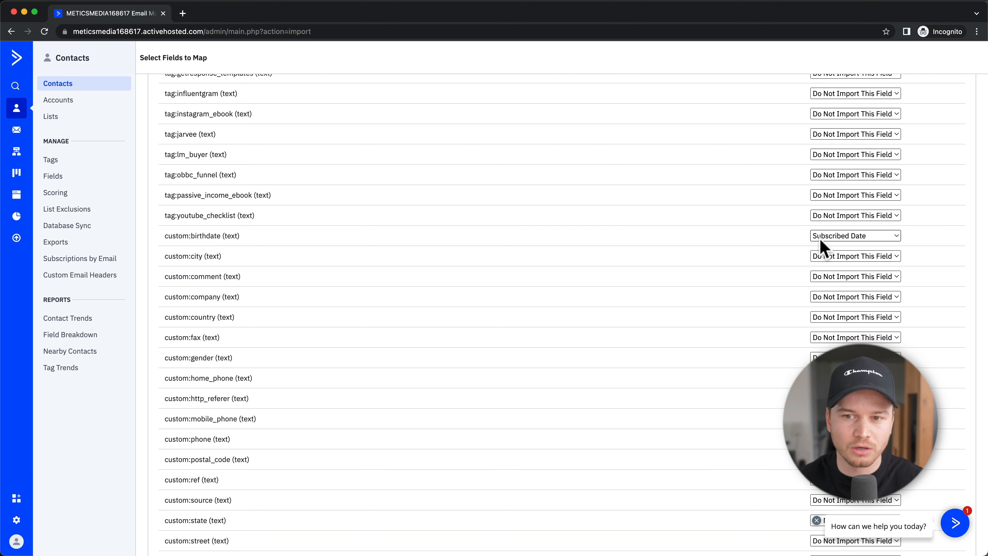
{"action": "left_click", "coordinate": [855, 235]}
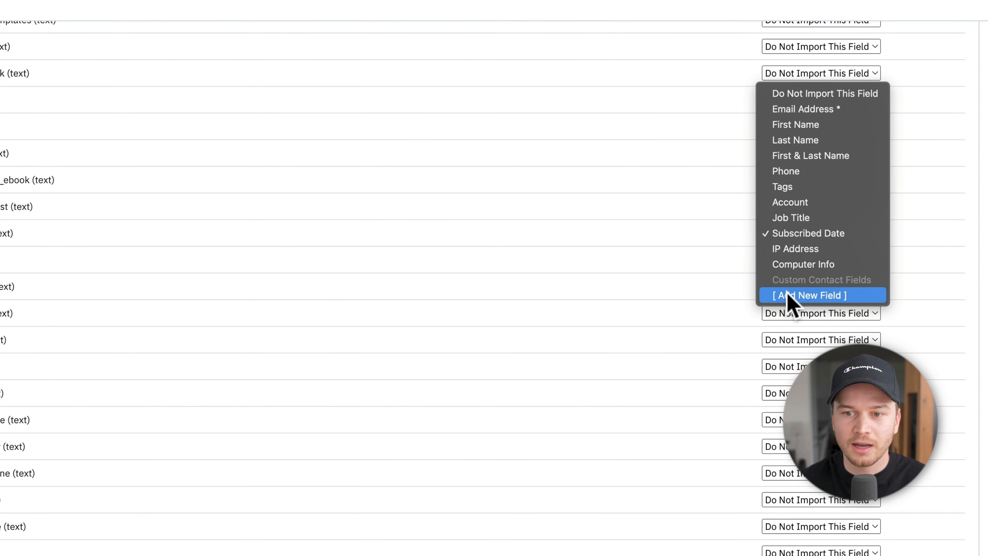
{"action": "mouse_move", "coordinate": [832, 306]}
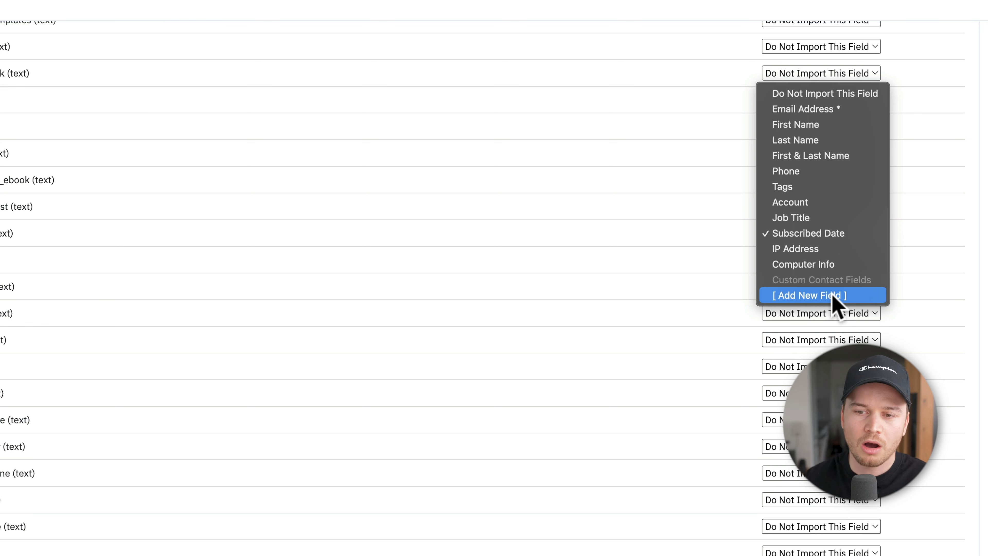
{"action": "mouse_move", "coordinate": [822, 171]}
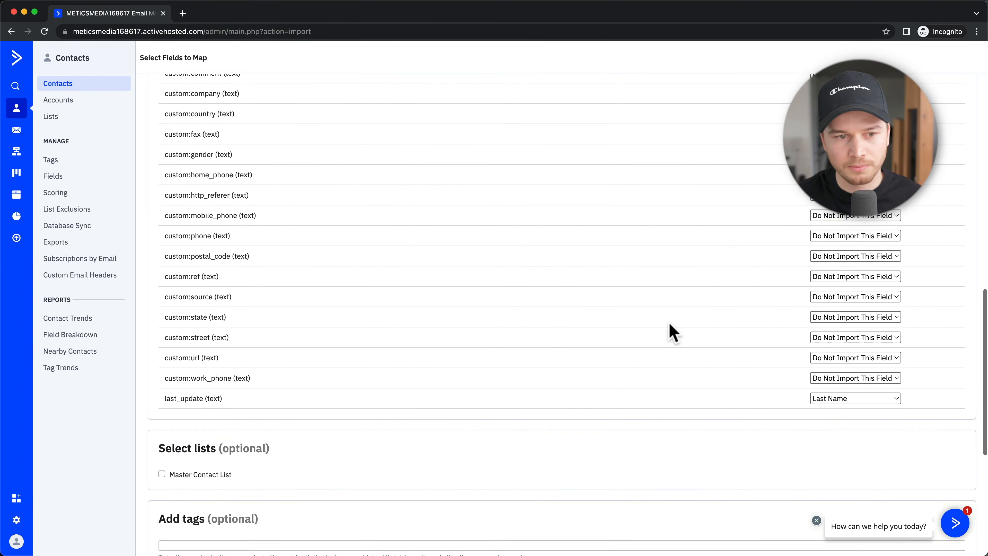
{"action": "scroll", "scroll_direction": "down", "scroll_amount": 3}
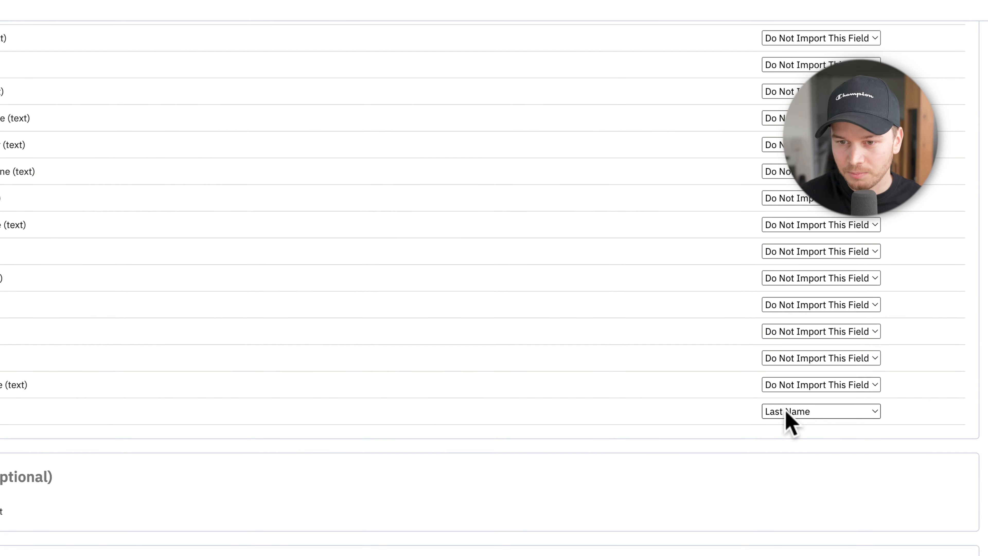
{"action": "left_click", "coordinate": [821, 411]}
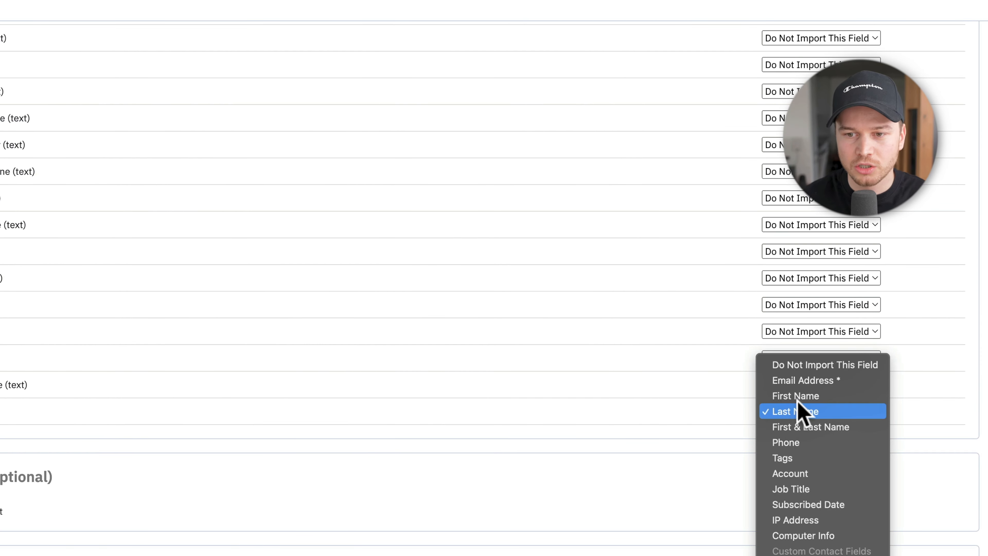
{"action": "left_click", "coordinate": [820, 411]}
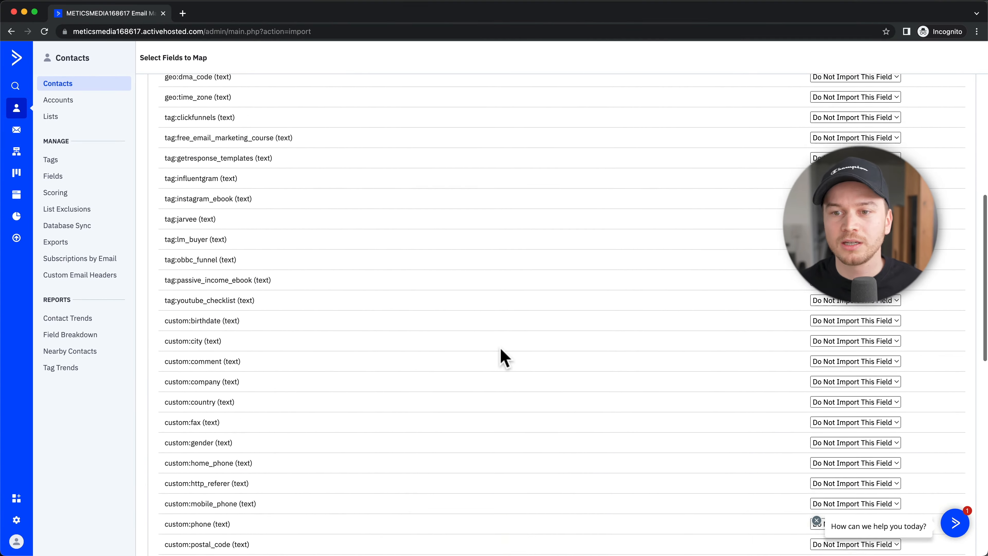
{"action": "scroll", "scroll_direction": "up", "scroll_amount": 3}
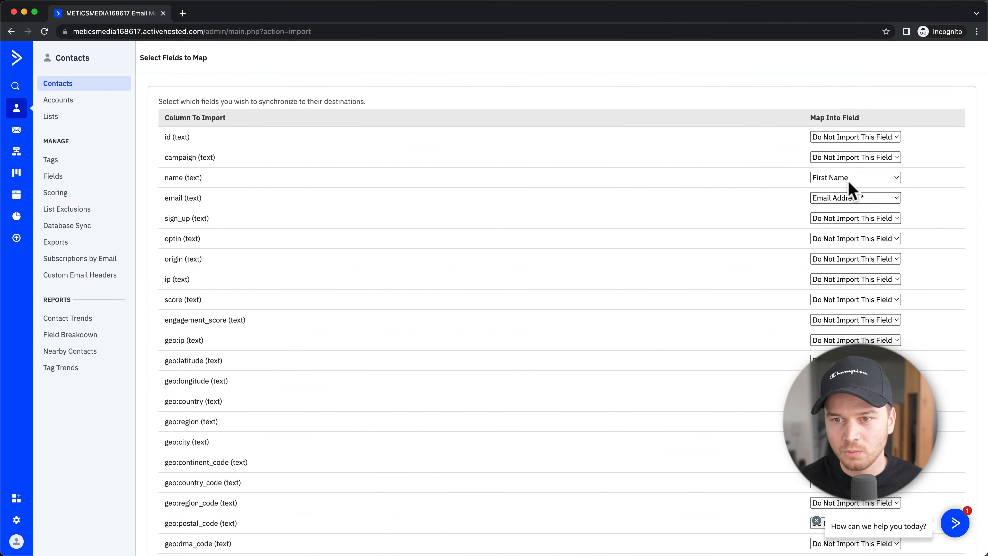
- Tick Master Contact List and enter the tag 'imported from mailchimp' for the import
{"action": "scroll", "scroll_direction": "down", "scroll_amount": 3}
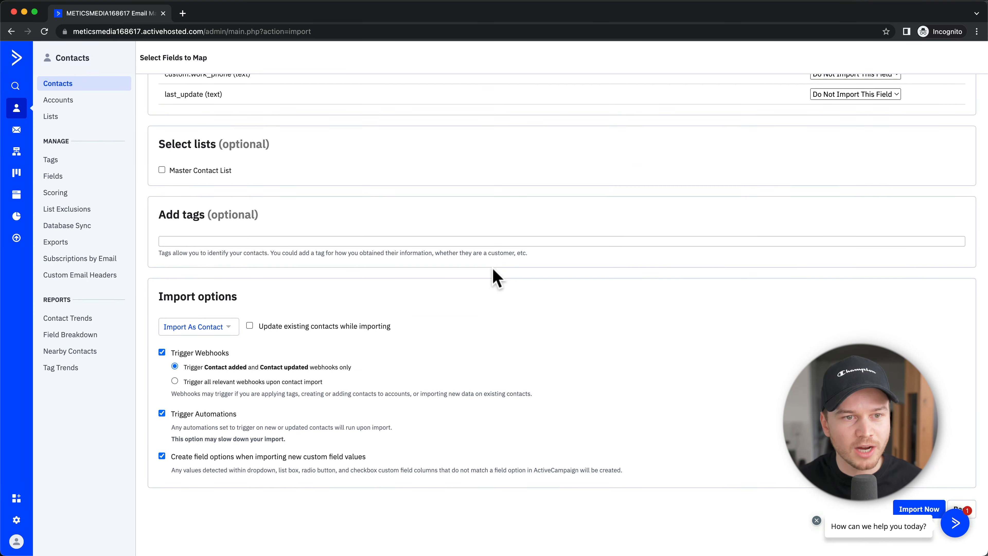
{"action": "scroll", "scroll_direction": "up", "scroll_amount": 3}
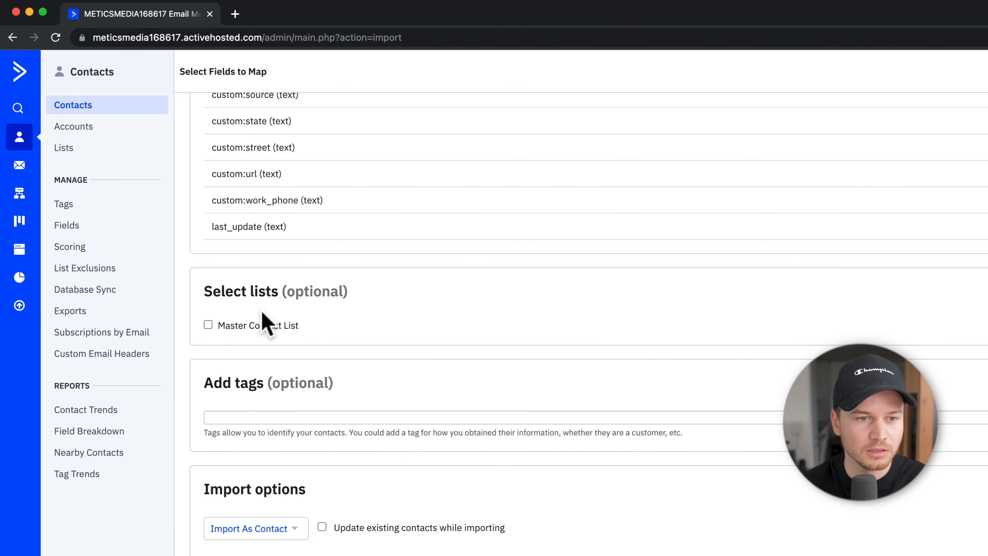
{"action": "left_click", "coordinate": [208, 325]}
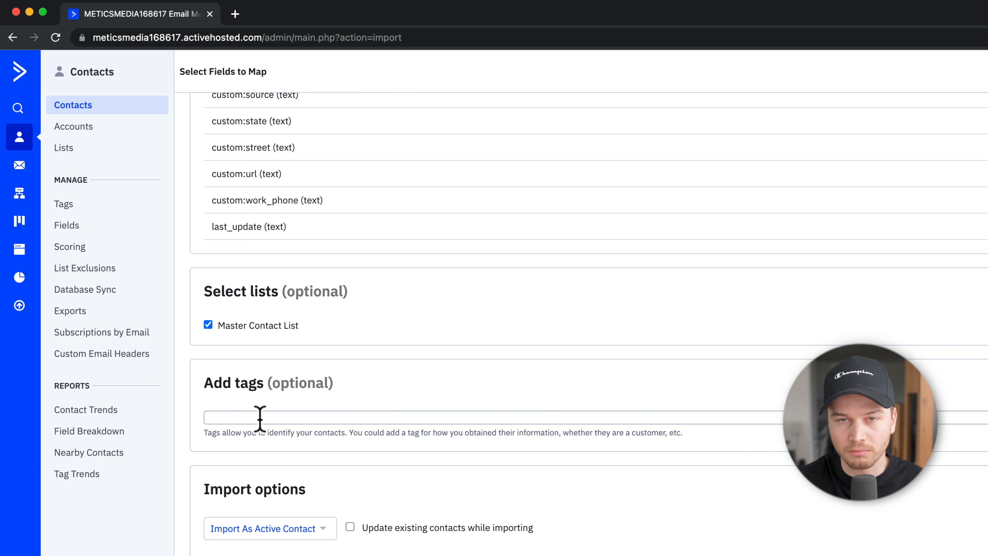
{"action": "type", "text": "imp"}
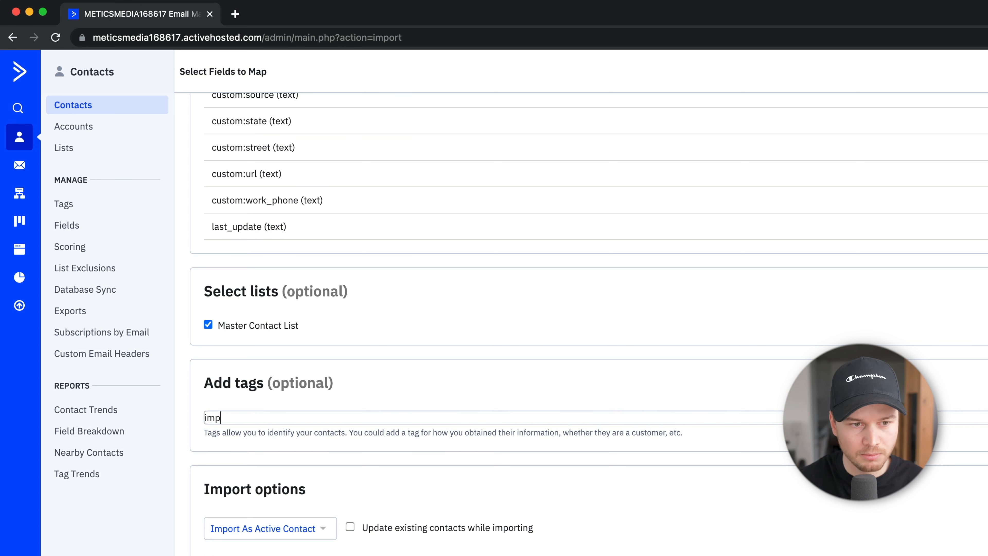
{"action": "type", "text": "orted from mailchimp"}
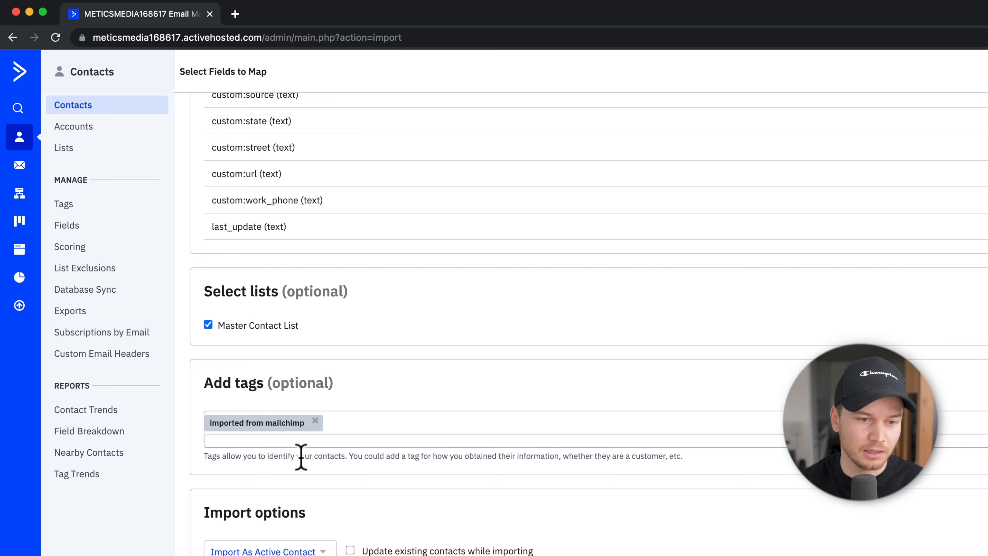
{"action": "scroll", "scroll_direction": "down", "scroll_amount": 3}
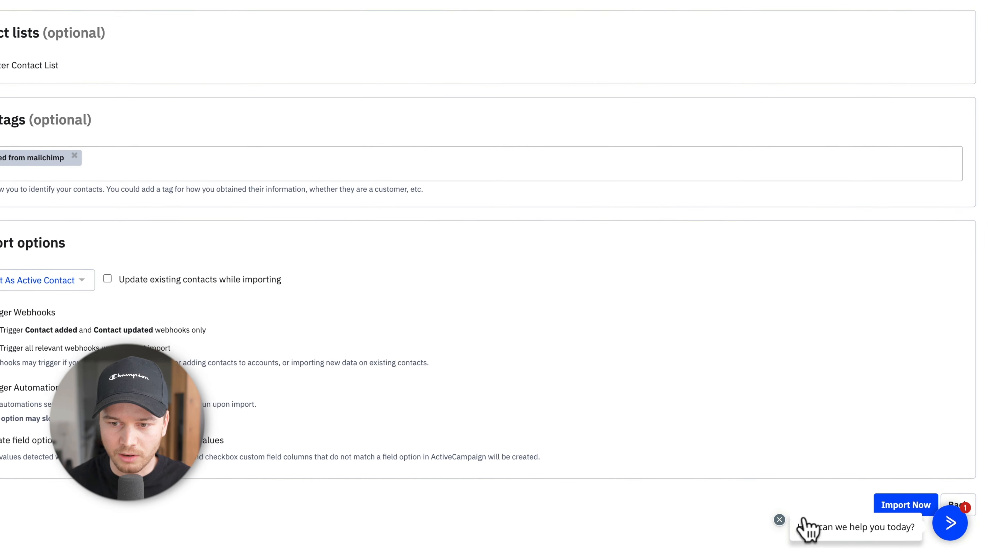
- Run Import Now and view the Master Contact List with the five imported contacts
{"action": "left_click", "coordinate": [906, 504]}
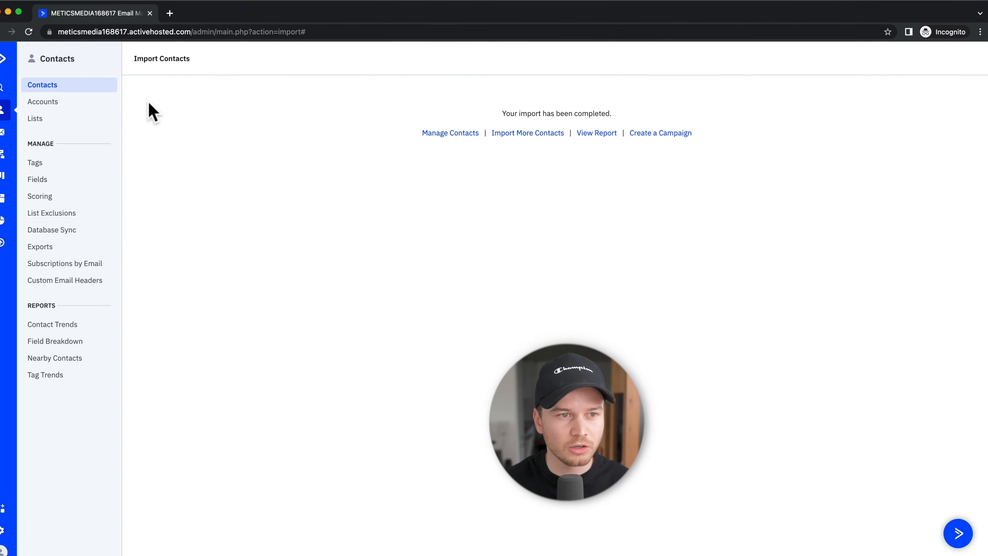
{"action": "left_click", "coordinate": [35, 118]}
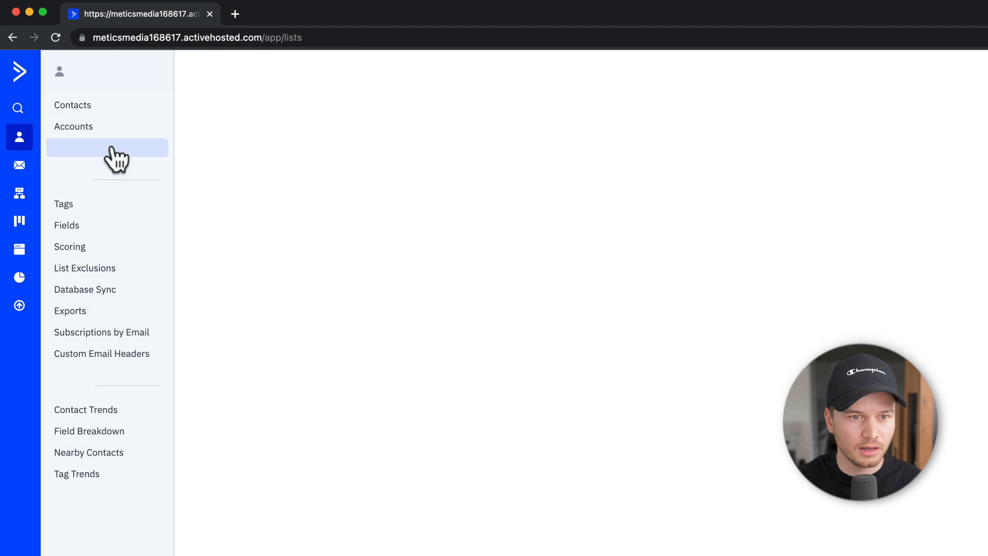
{"action": "left_click", "coordinate": [107, 148]}
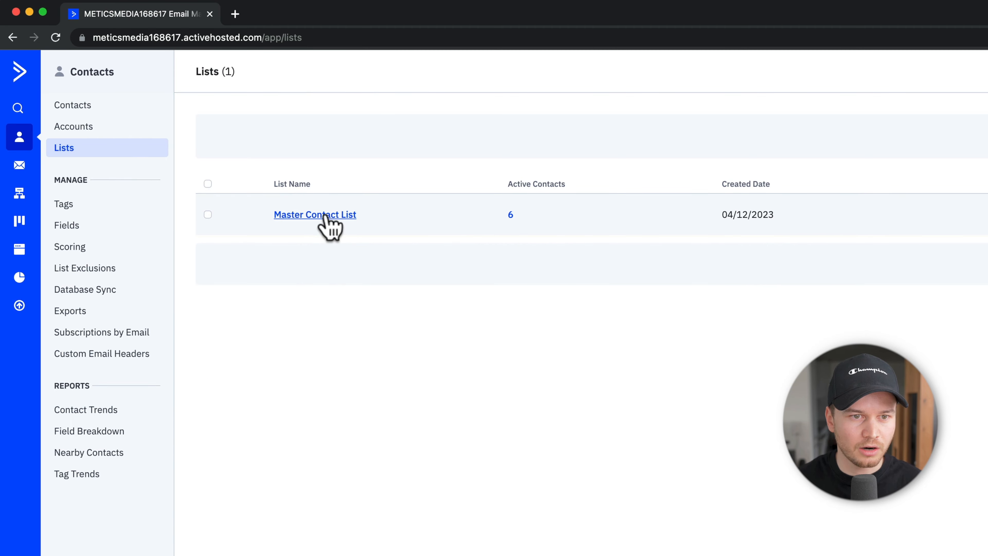
{"action": "left_click", "coordinate": [314, 214]}
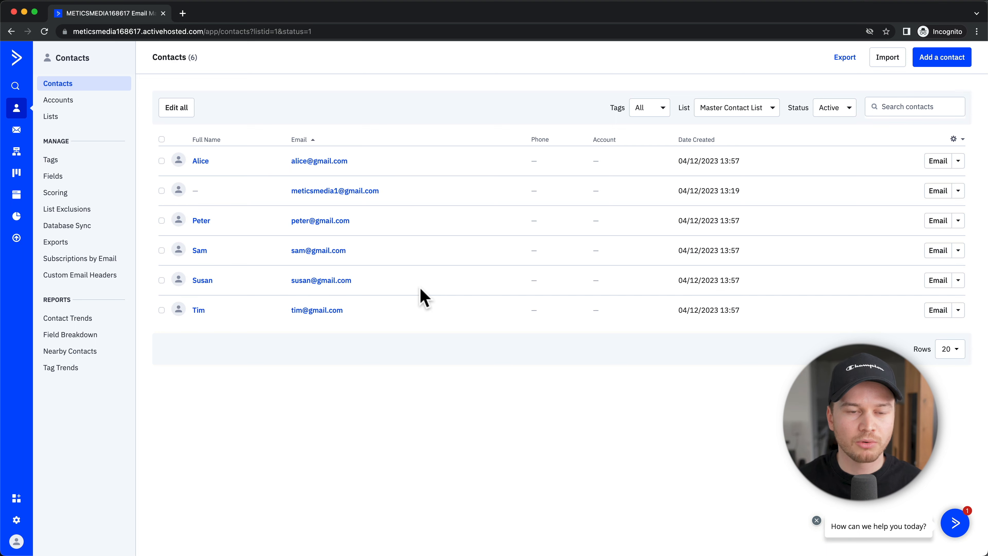
{"action": "mouse_move", "coordinate": [427, 318]}
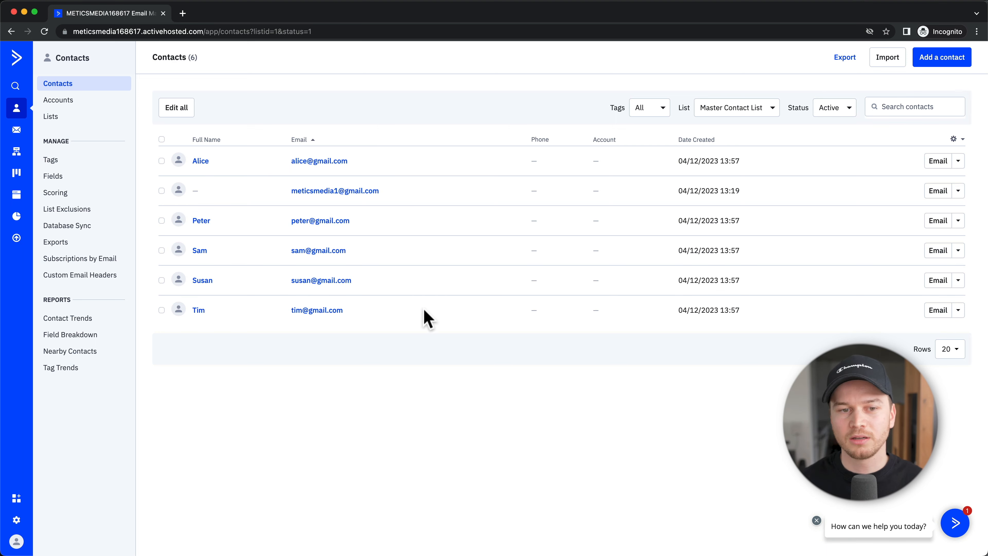